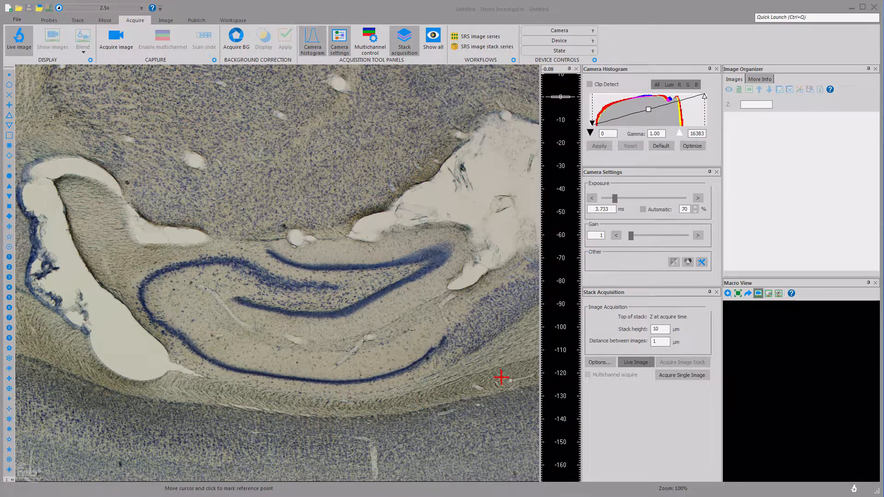
mouse_move(497, 391)
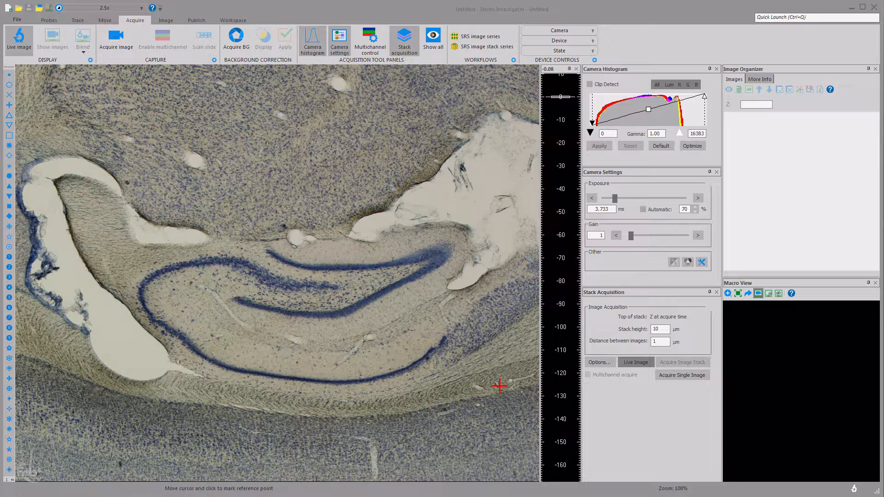
mouse_move(495, 376)
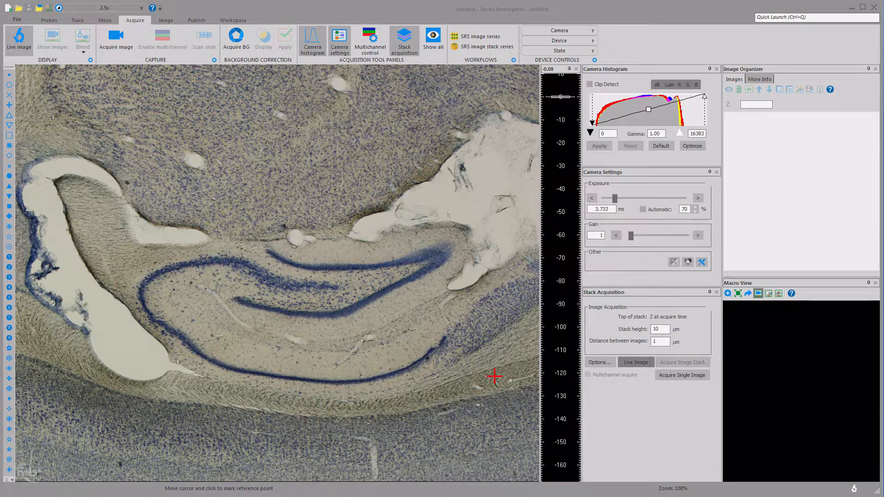
Show the Workspace ribbon with its view options over the live section.
left_click(233, 19)
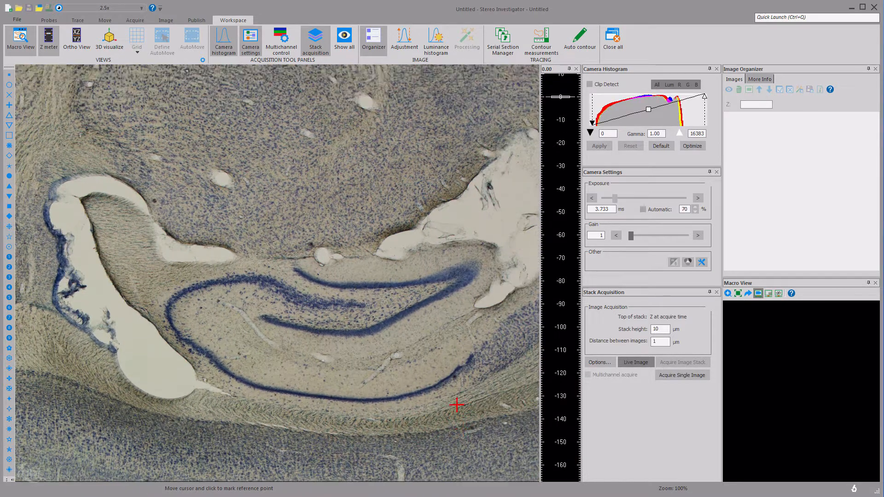
Drive the stage off the tissue toward the coverslip corner for the reference point.
left_click(140, 8)
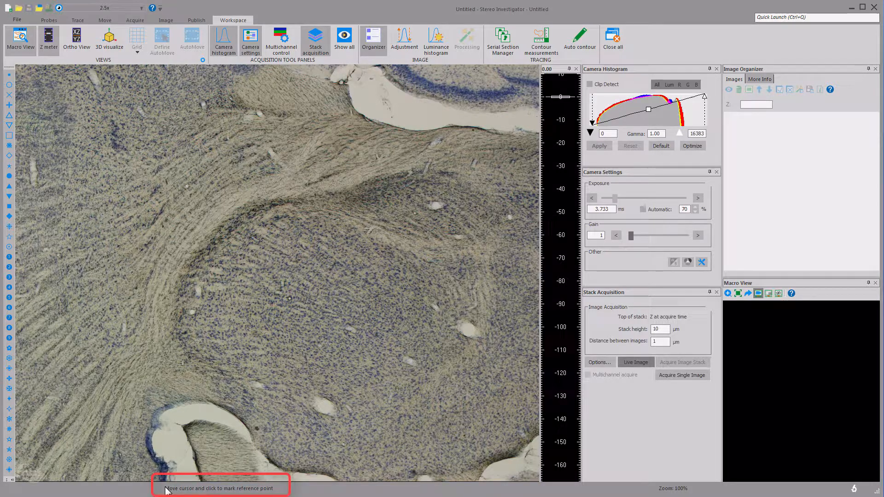
mouse_move(275, 491)
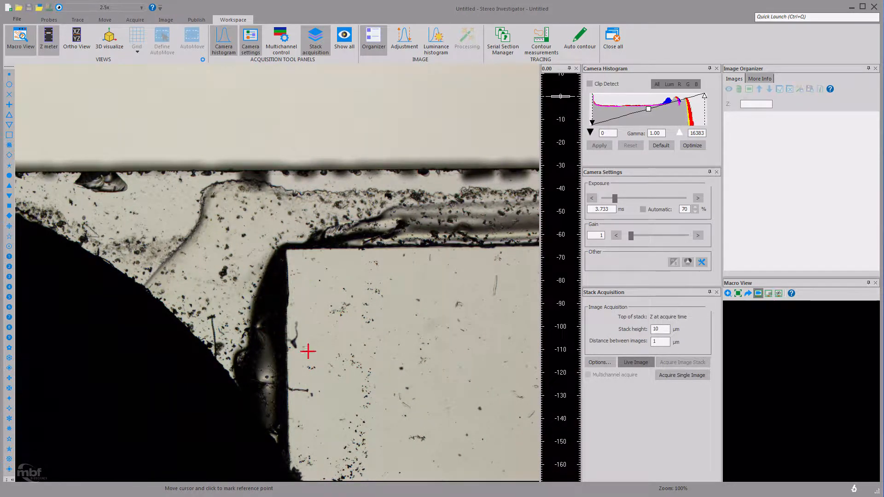
mouse_move(288, 248)
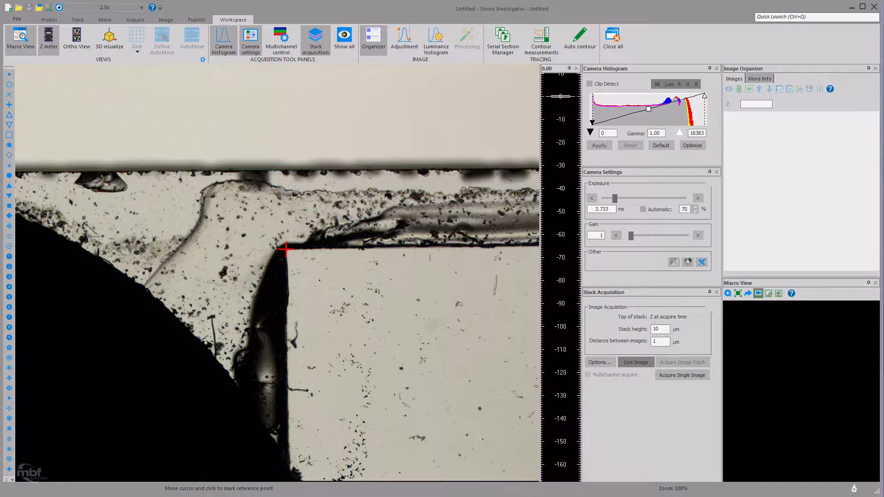
Mark the coverslip corner as the reference point and enable Joy Track on the Move ribbon.
left_click(286, 249)
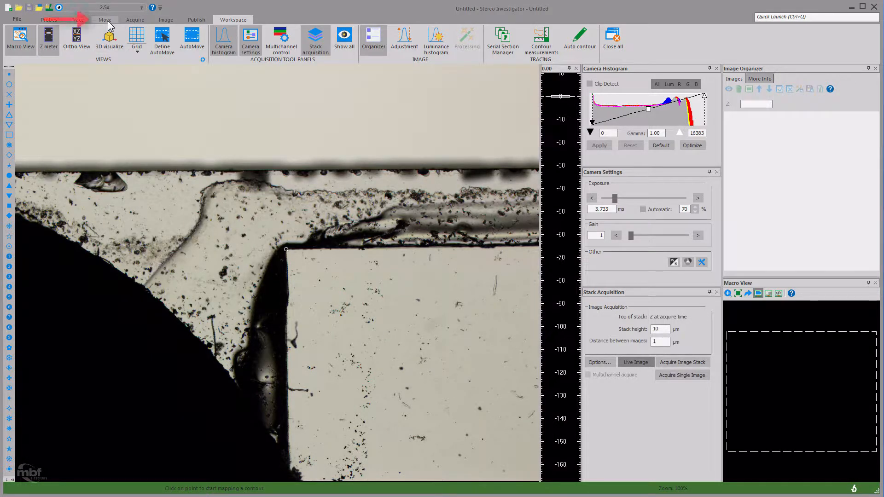
left_click(105, 20)
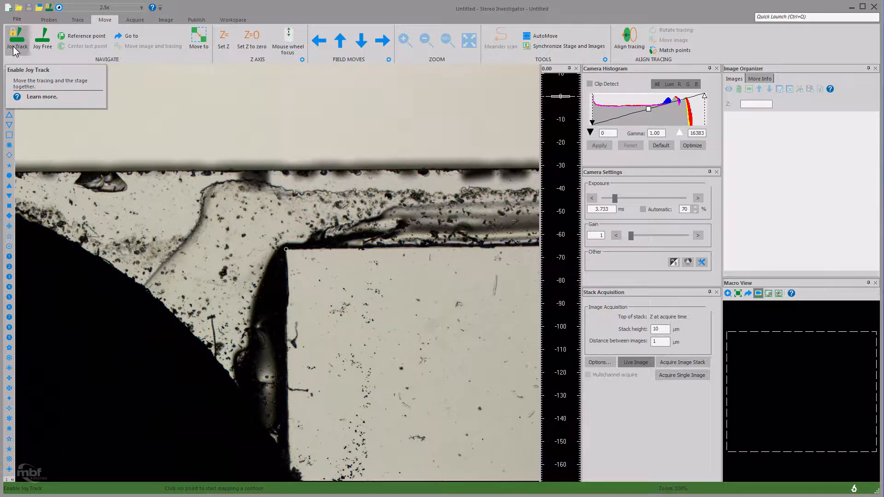
left_click(17, 39)
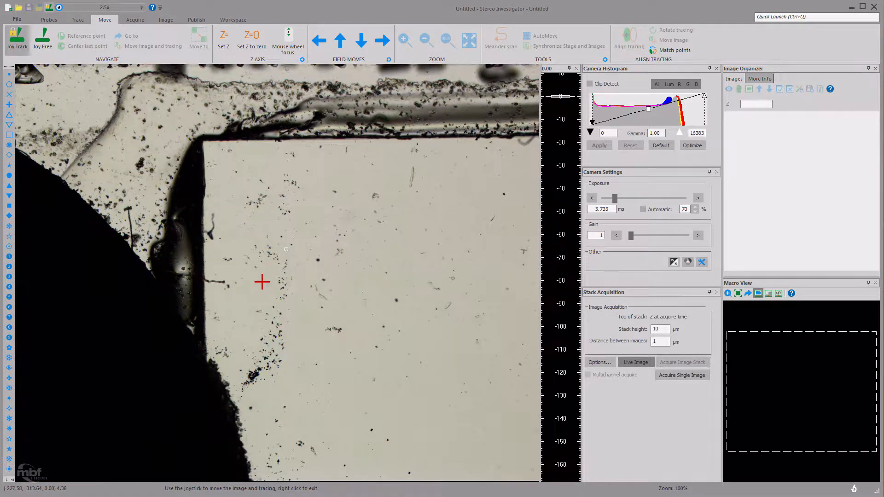
mouse_move(17, 38)
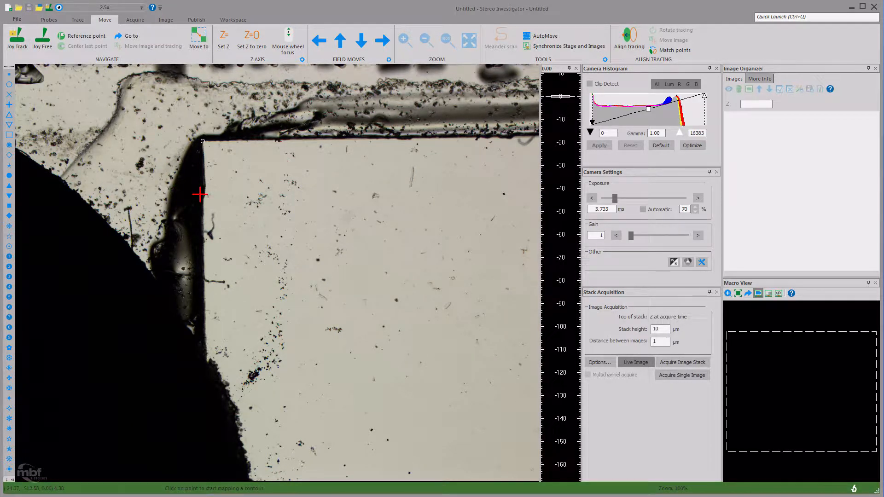
Set the current focus depth on the Z meter, reading about 117.90 µm.
left_click(203, 141)
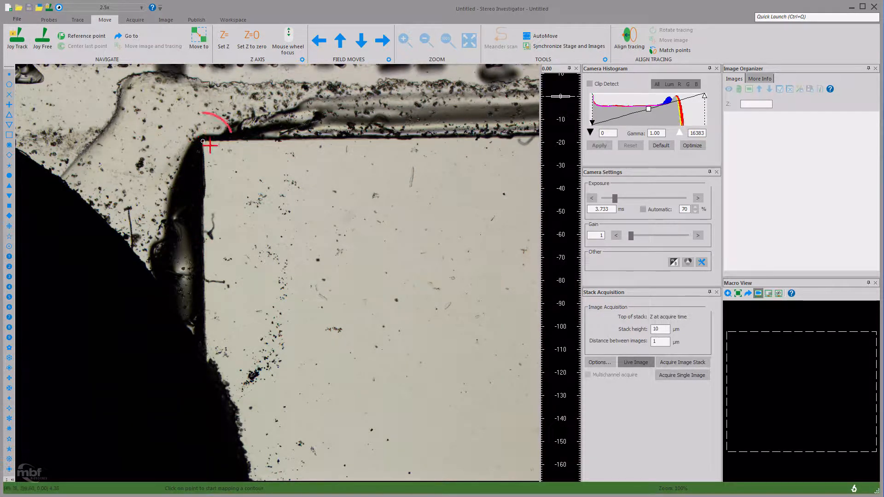
left_click(210, 148)
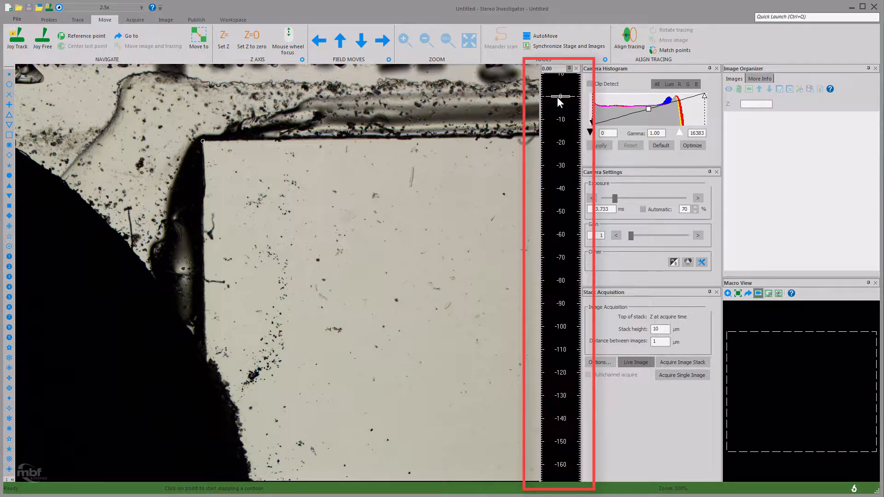
left_click(375, 223)
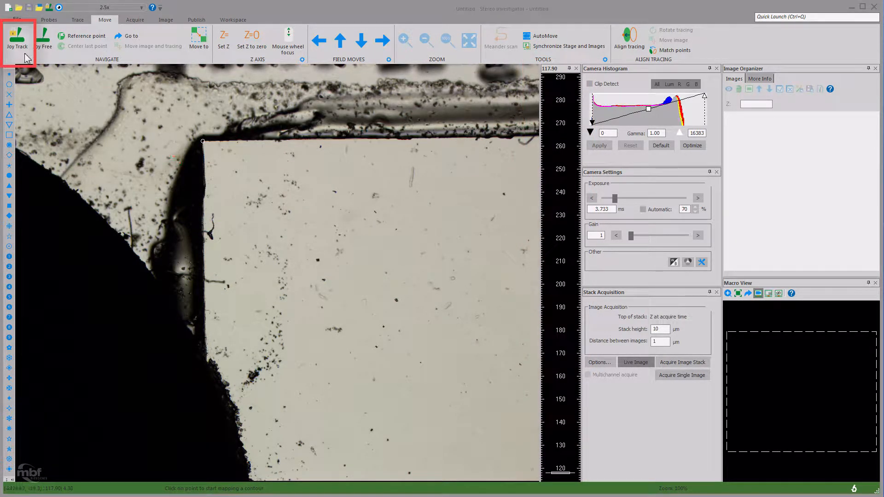
Drive back to the hippocampus and place the first contour point on the inner dark band.
left_click(17, 40)
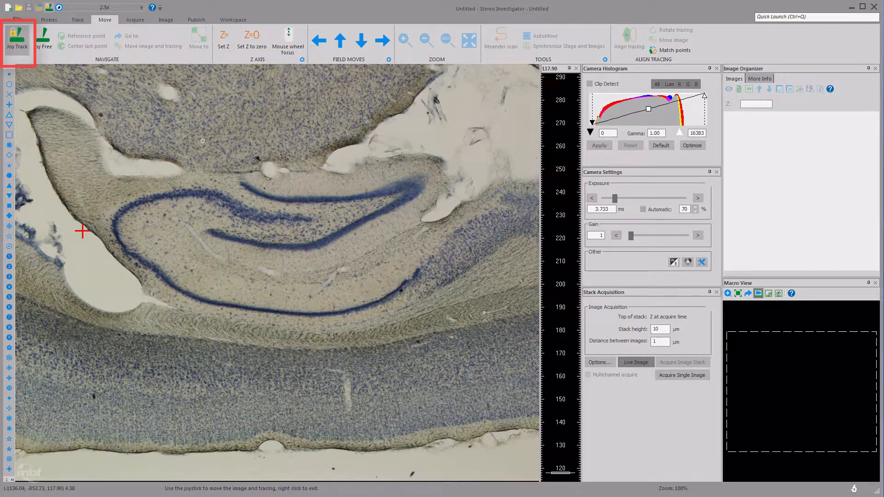
left_click(17, 39)
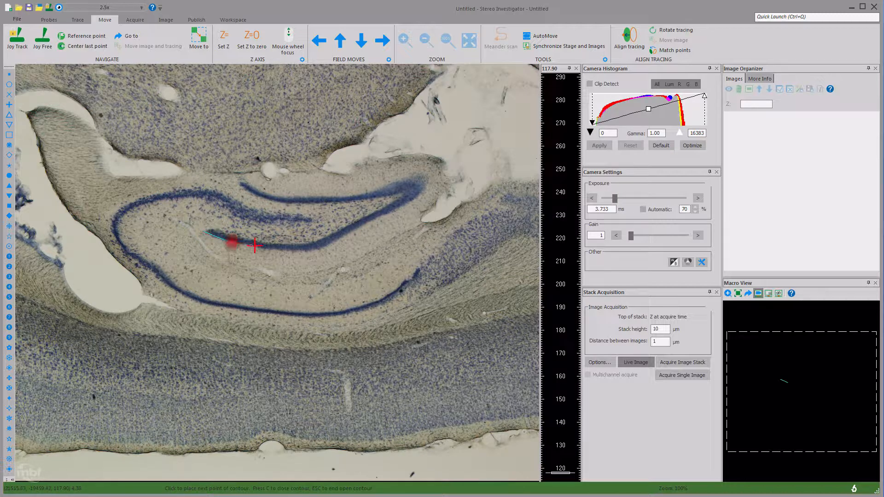
Close a cyan contour around the upper blade and begin a second one along the lower band.
left_click(358, 235)
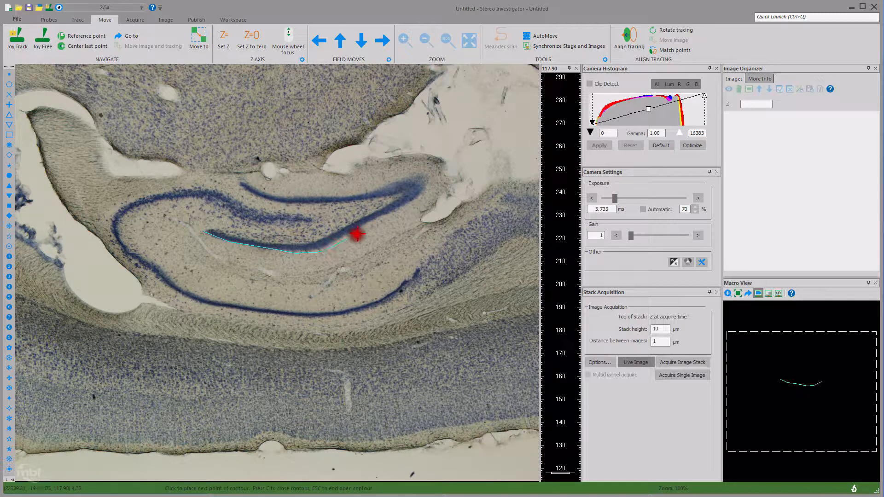
left_click(408, 173)
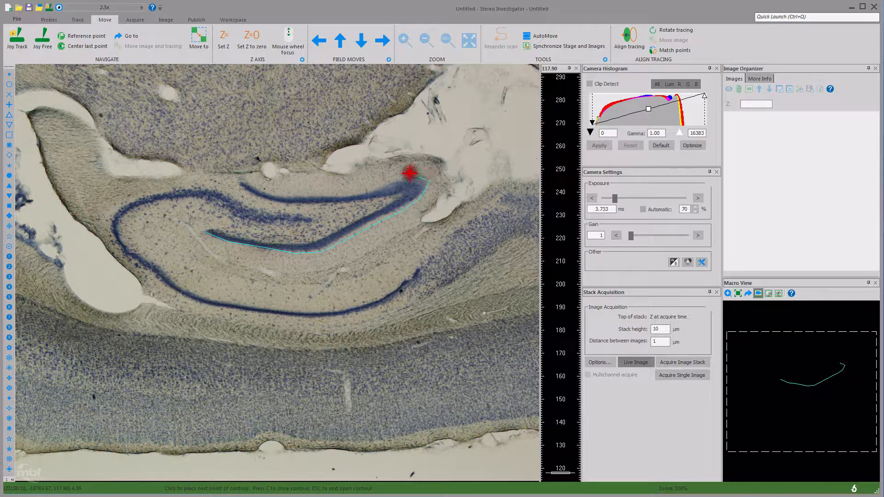
right_click(408, 186)
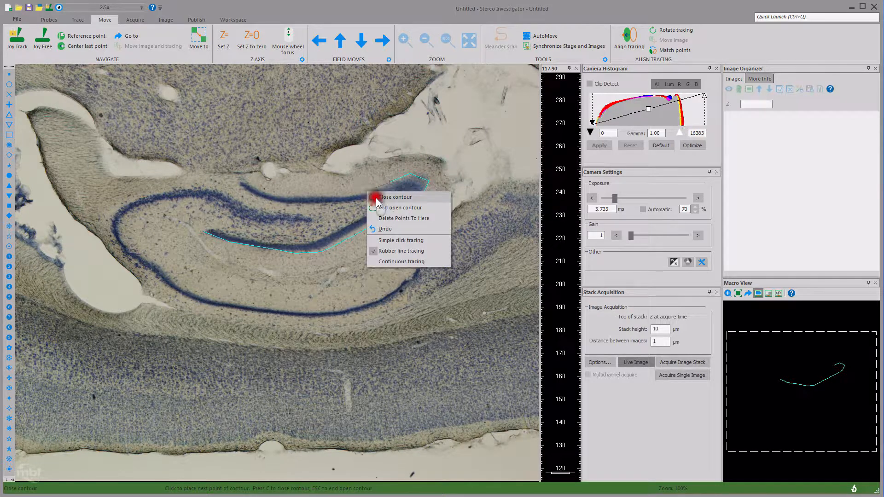
mouse_move(417, 207)
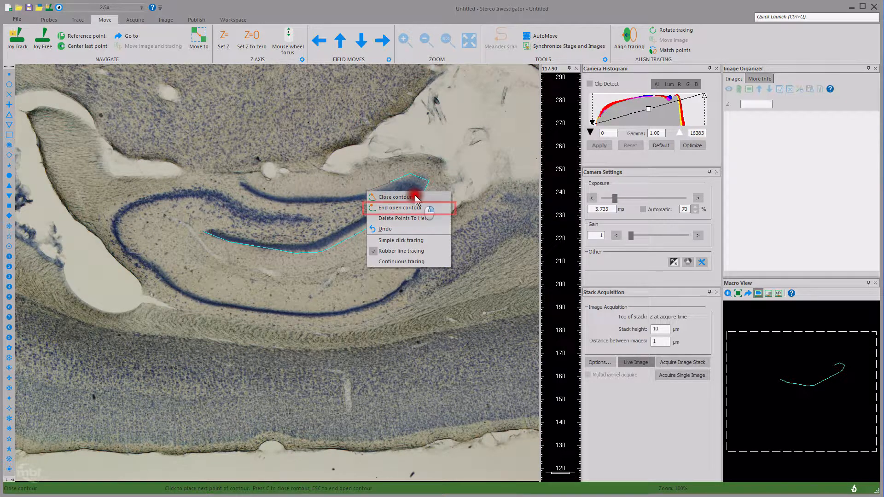
mouse_move(401, 208)
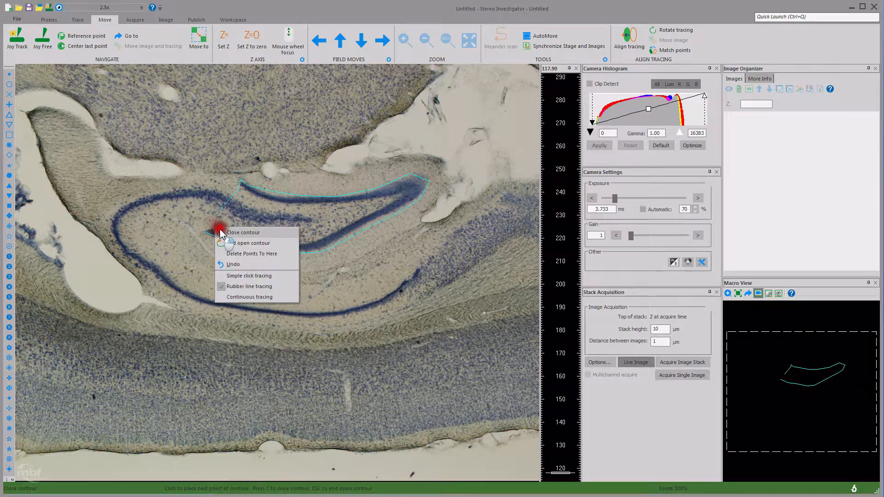
left_click(242, 233)
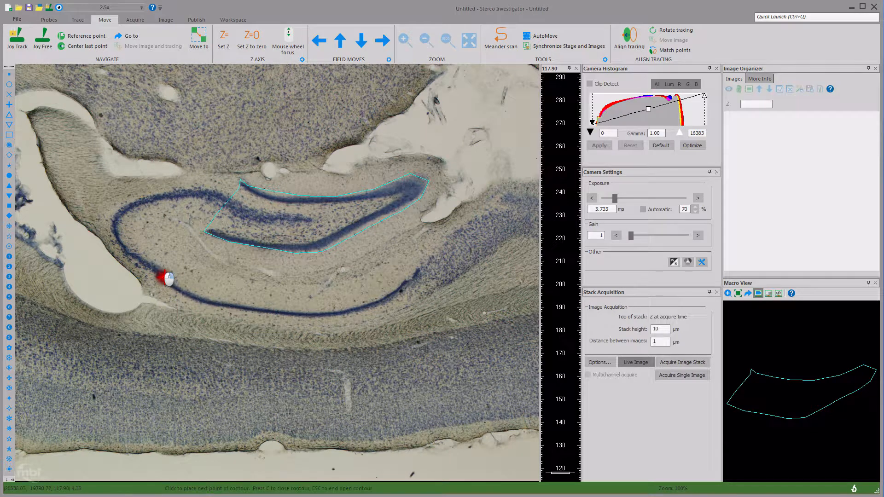
left_click(394, 273)
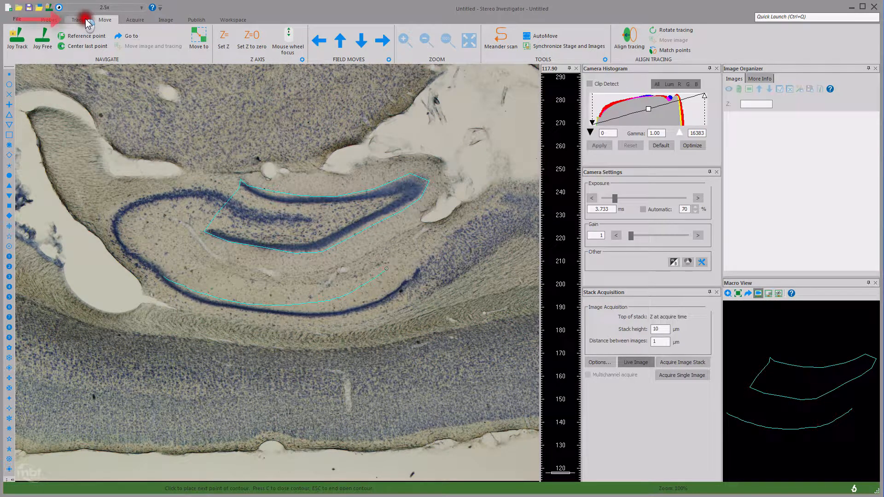
End the lower-band contour as open and select the closed upper contour to show its points.
left_click(78, 20)
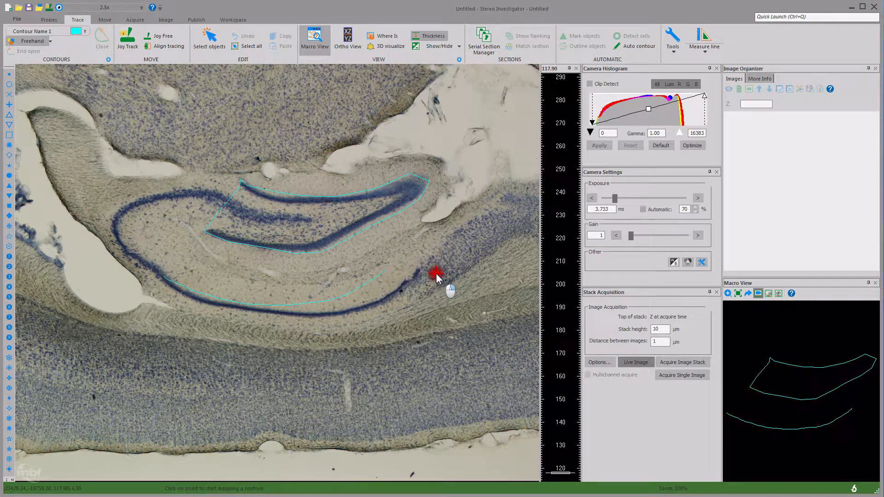
left_click(209, 40)
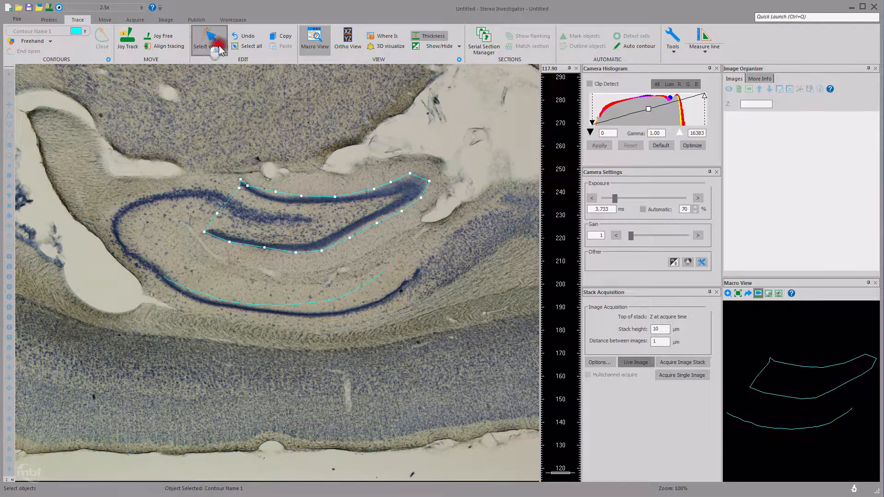
mouse_move(213, 55)
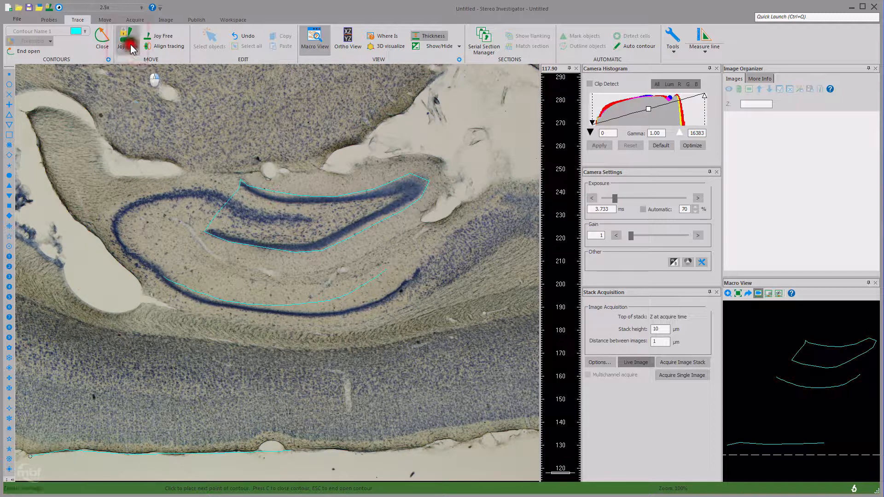
Toggle Joy Track and show the Move ribbon's stage navigation and field-move controls.
left_click(127, 41)
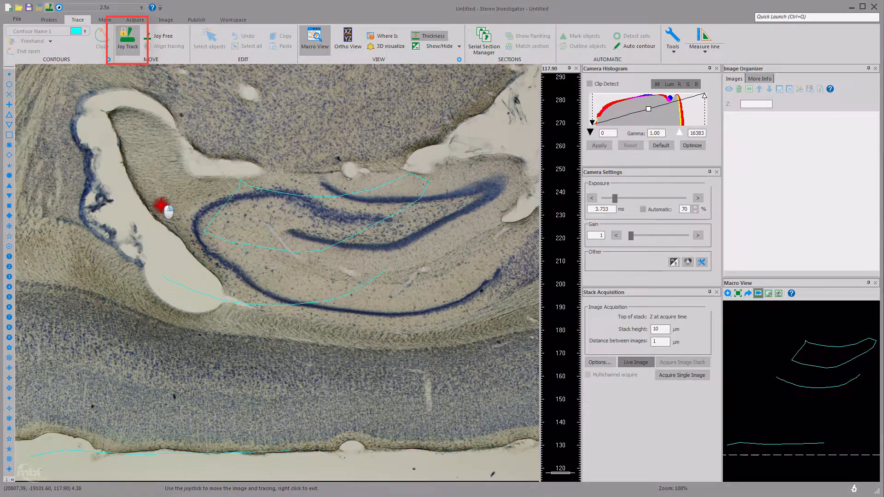
left_click(127, 39)
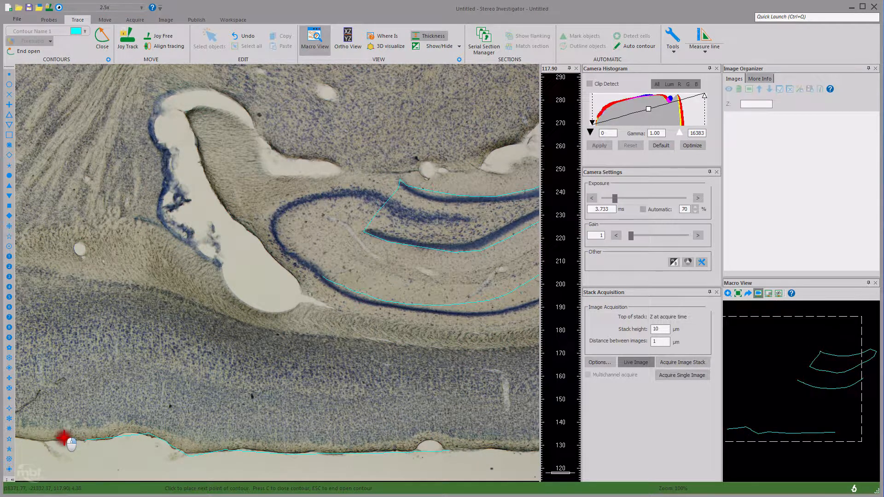
left_click(105, 19)
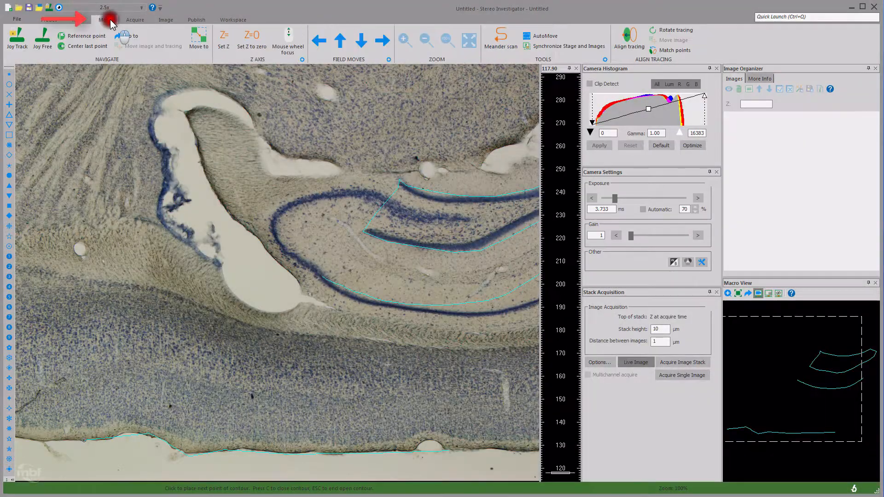
Step the field of view two moves left and two moves down along the section.
left_click(319, 40)
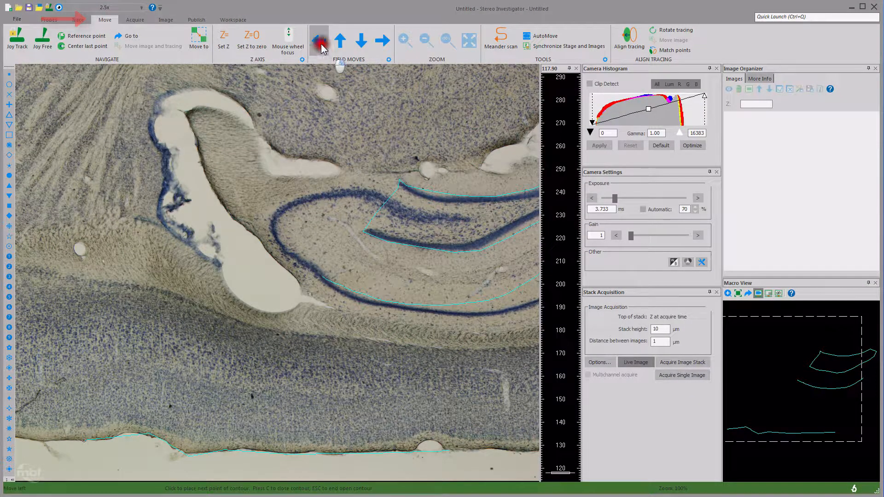
left_click(320, 40)
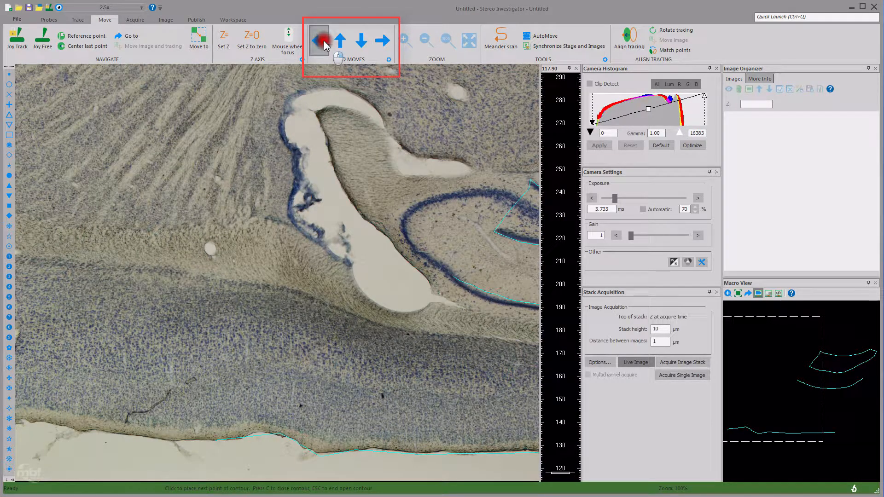
left_click(361, 40)
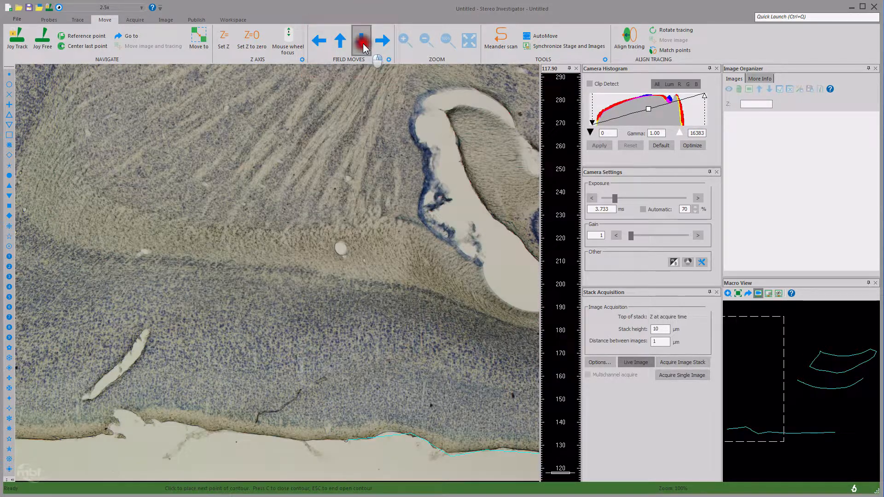
left_click(361, 40)
type("25")
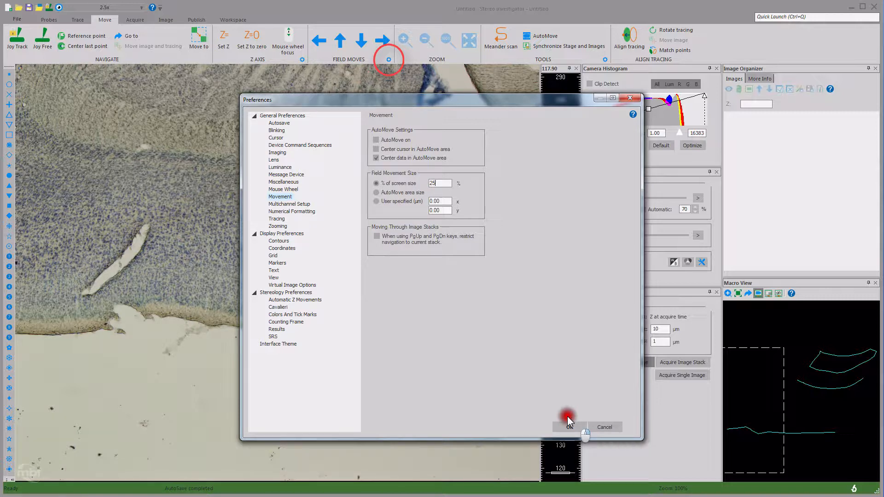
Accept the movement preferences and define a new AutoMove rectangle over most of the live image.
left_click(568, 426)
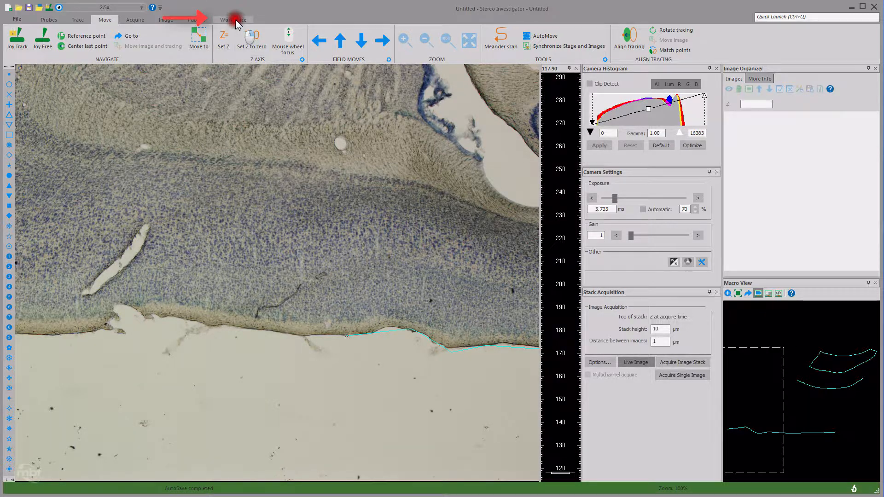
left_click(233, 19)
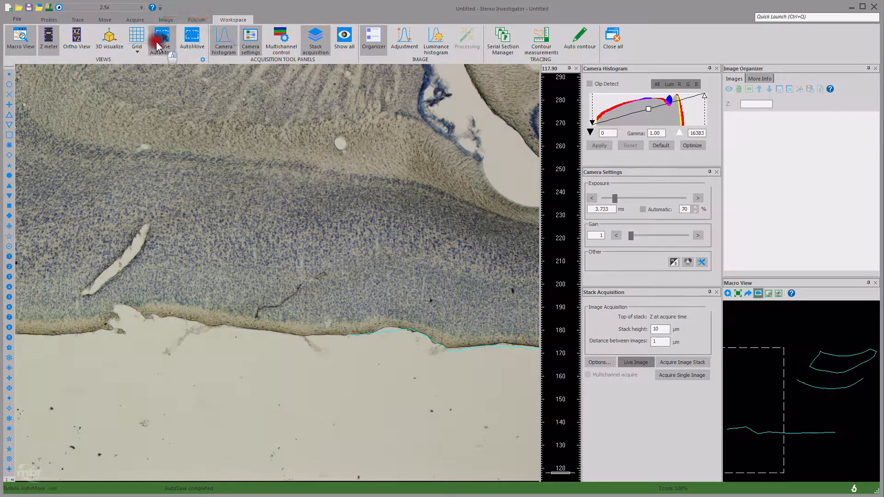
mouse_move(162, 40)
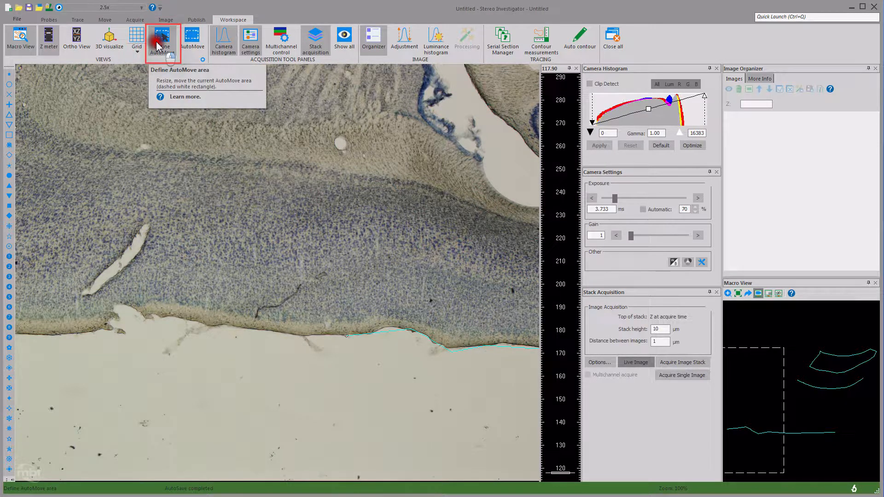
left_click(162, 41)
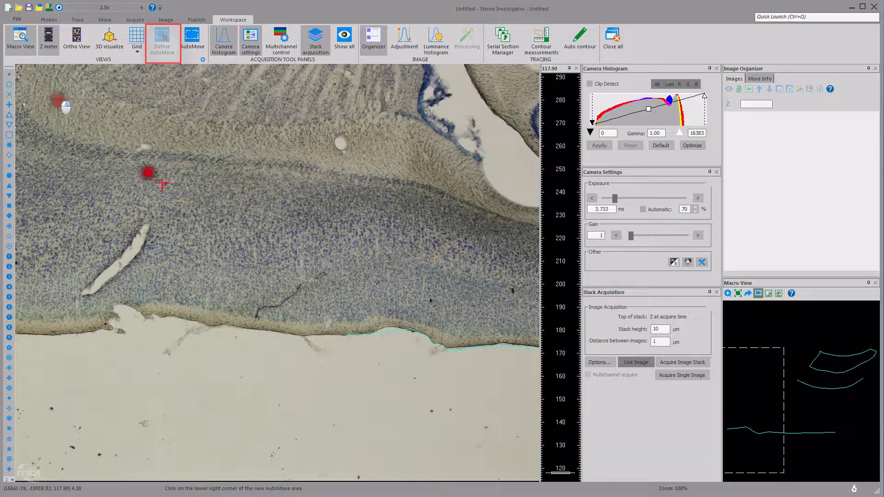
left_click(502, 451)
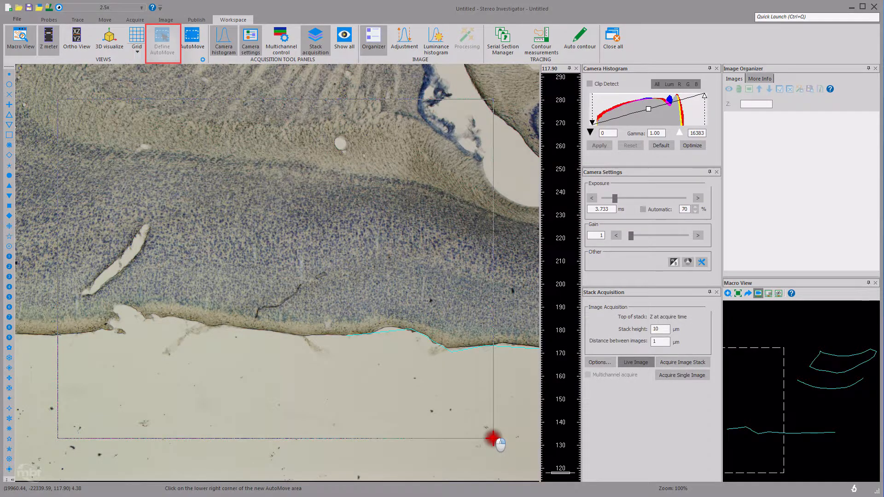
left_click(496, 438)
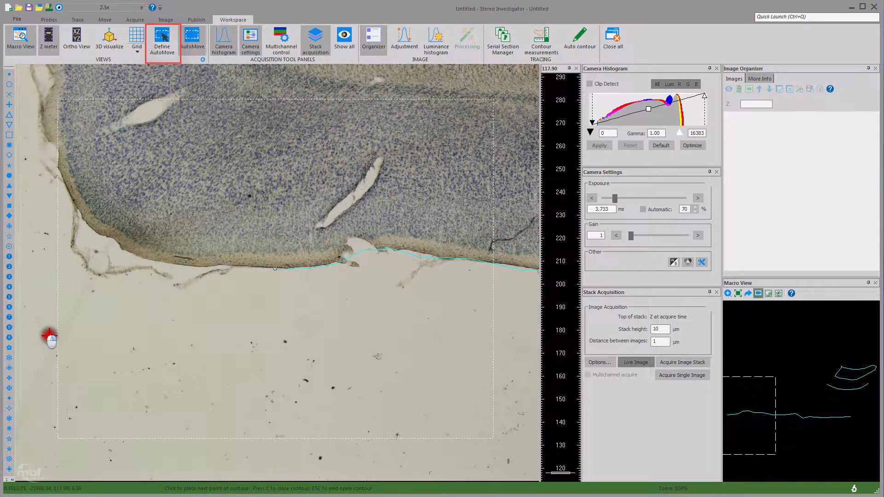
mouse_move(138, 316)
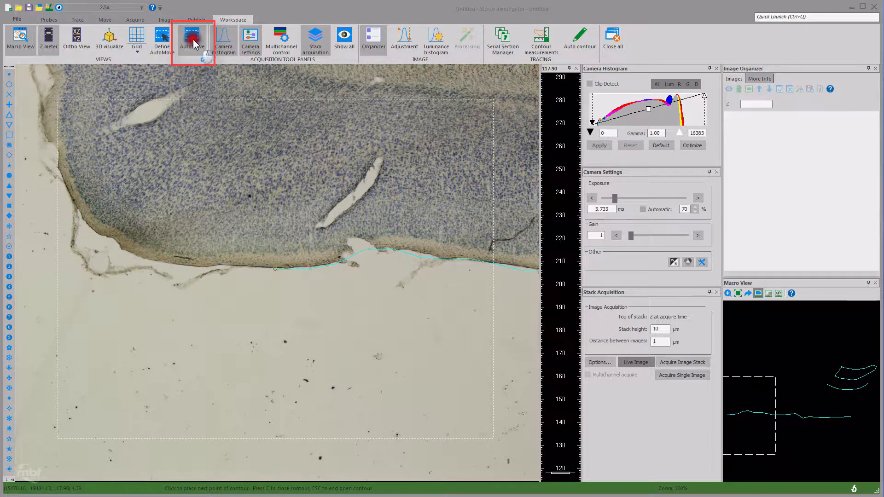
mouse_move(193, 40)
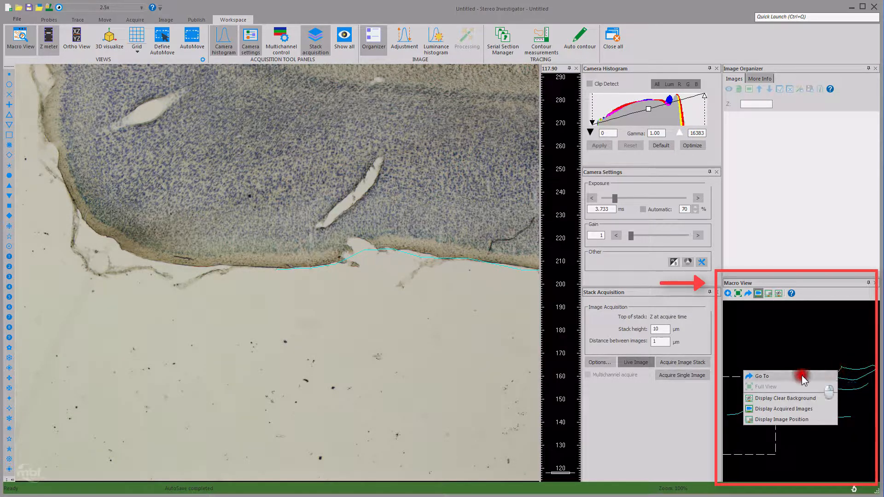
Use Go To in the Macro View to jump the live view back to the traced contours.
left_click(762, 375)
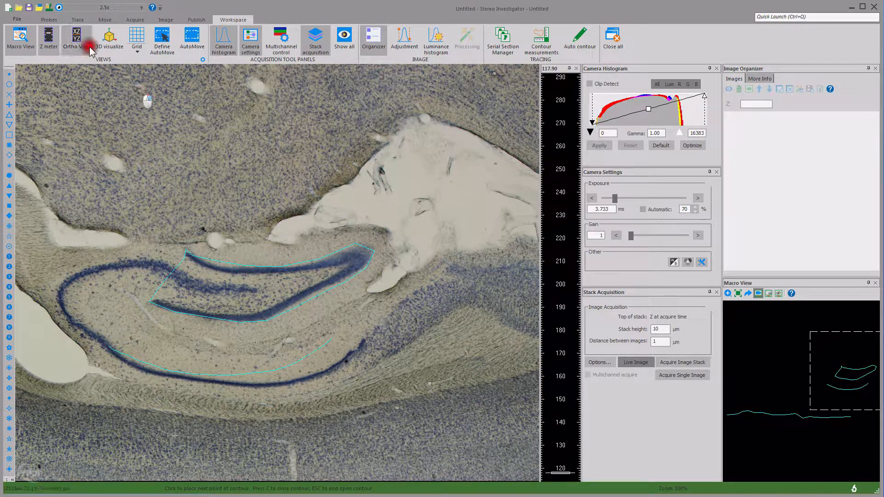
End the lower-edge trace as an open contour, keeping the hippocampus outlines in place.
left_click(78, 19)
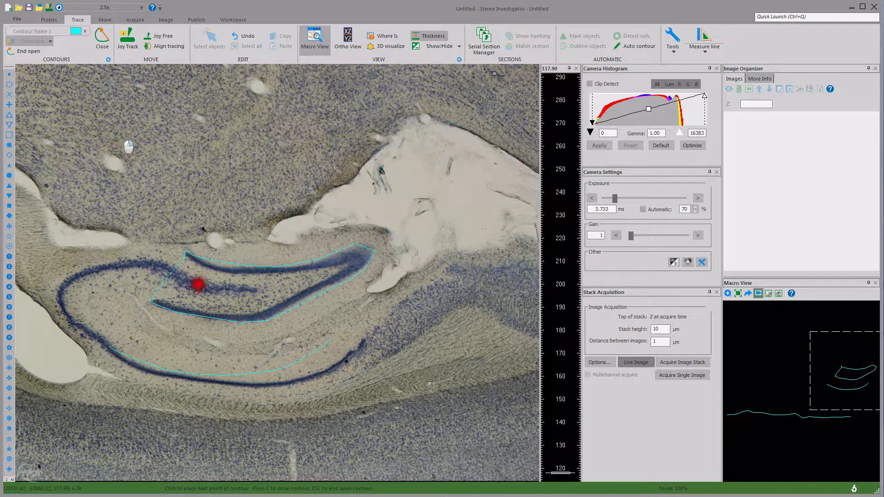
mouse_move(211, 40)
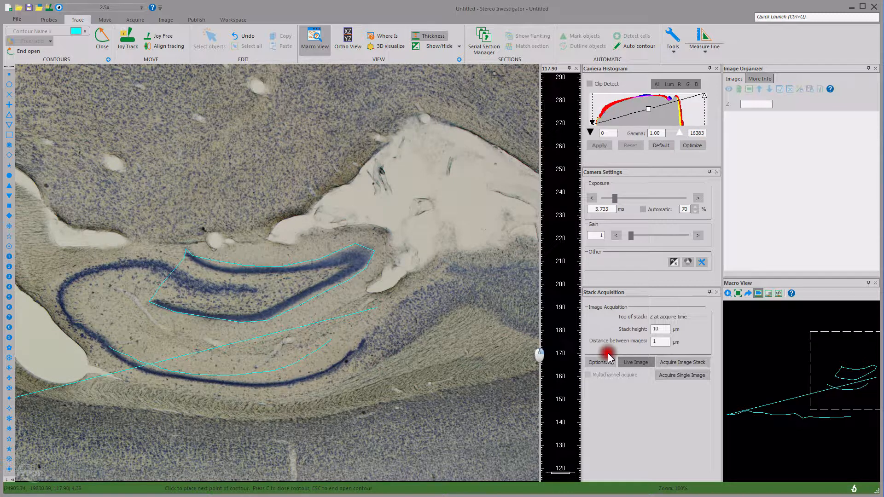
mouse_move(729, 420)
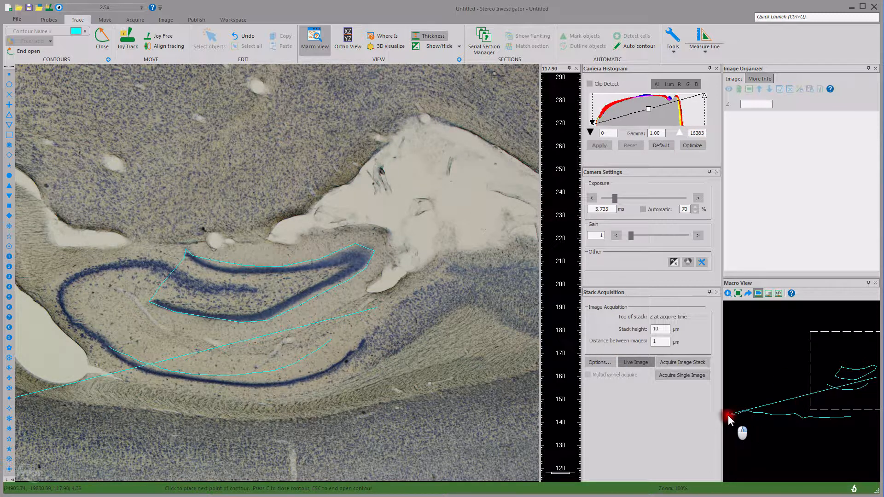
mouse_move(874, 379)
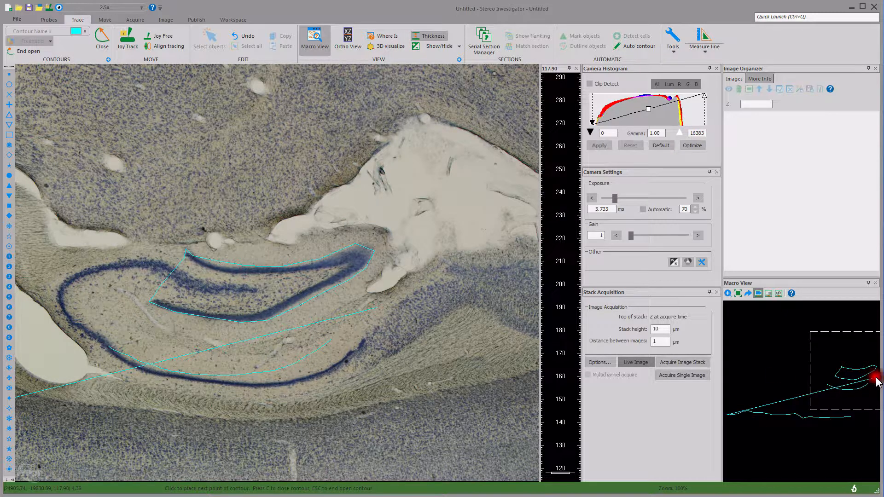
left_click(247, 36)
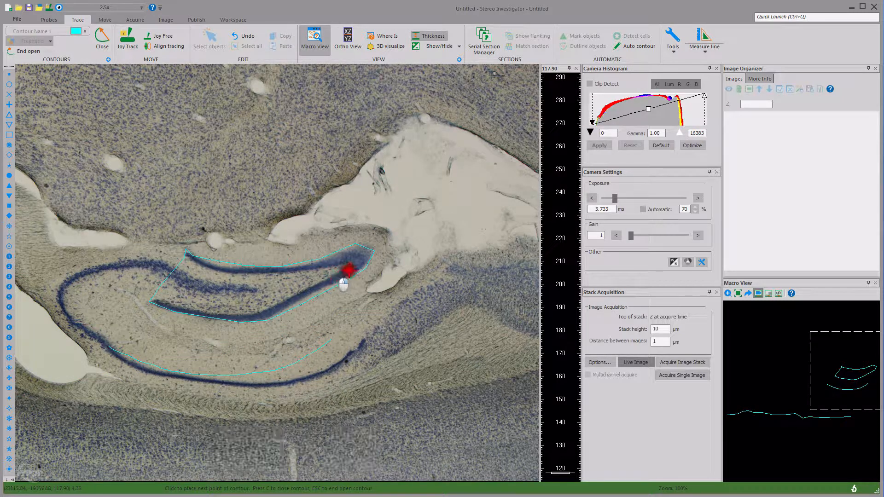
right_click(345, 280)
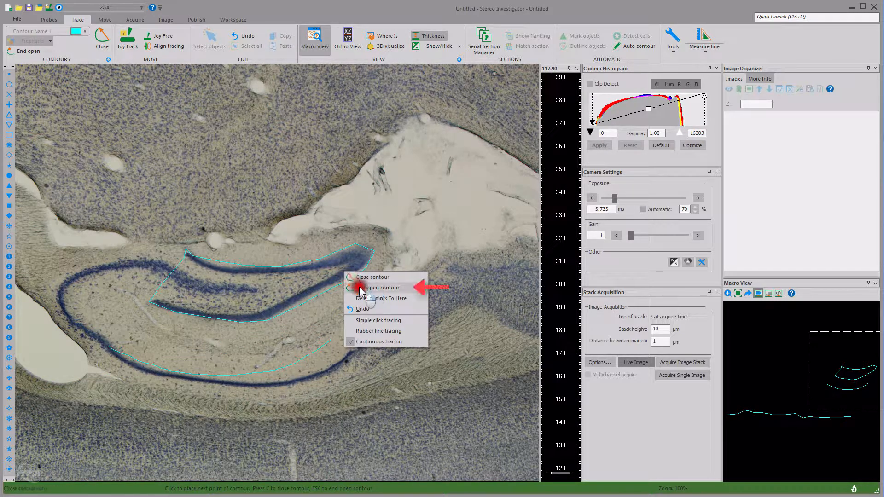
mouse_move(386, 287)
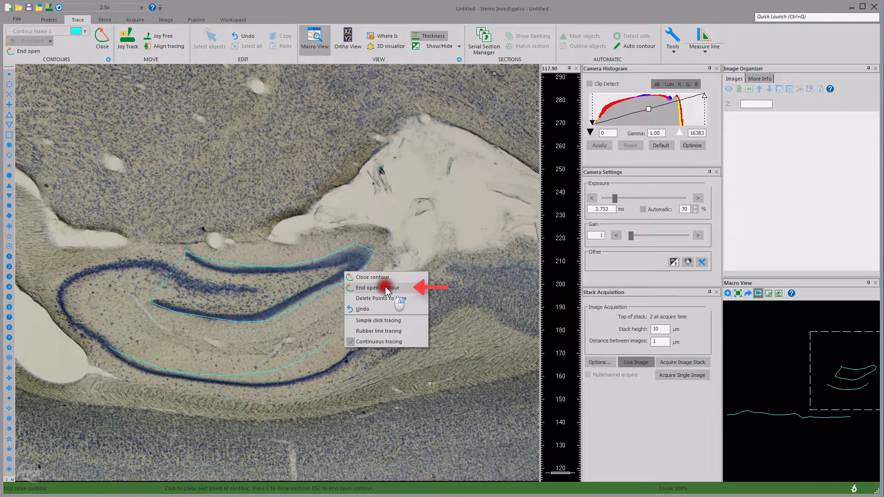
left_click(375, 287)
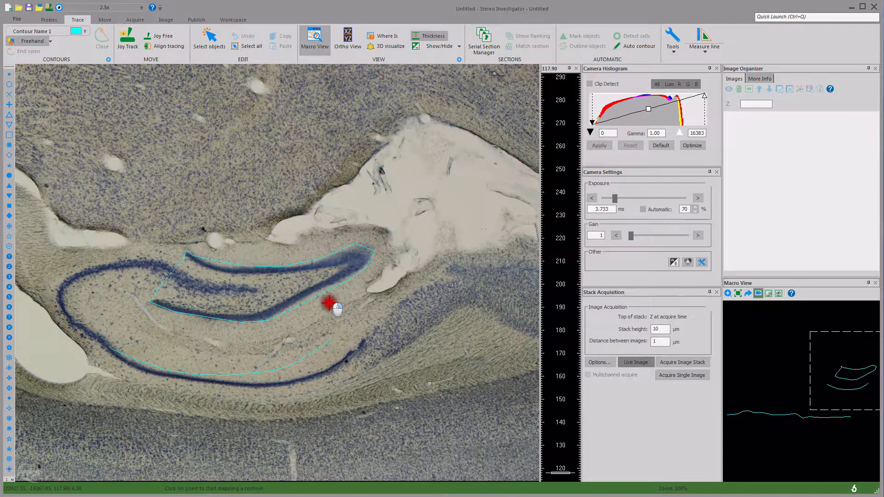
Delete the open contour along the lower band, keeping only the closed upper outline.
key("Escape")
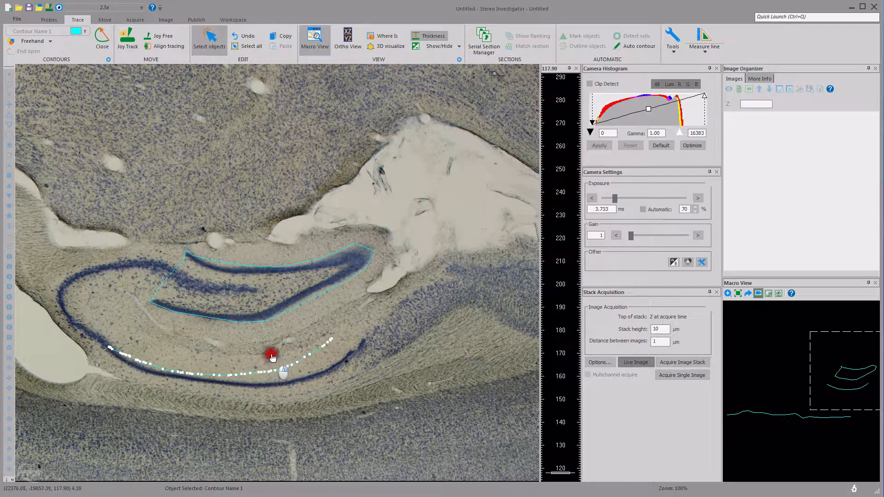
right_click(265, 375)
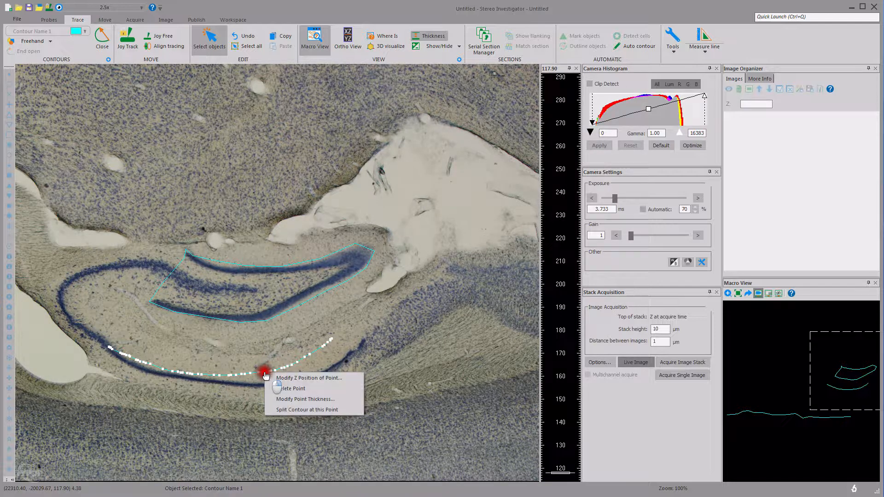
right_click(244, 357)
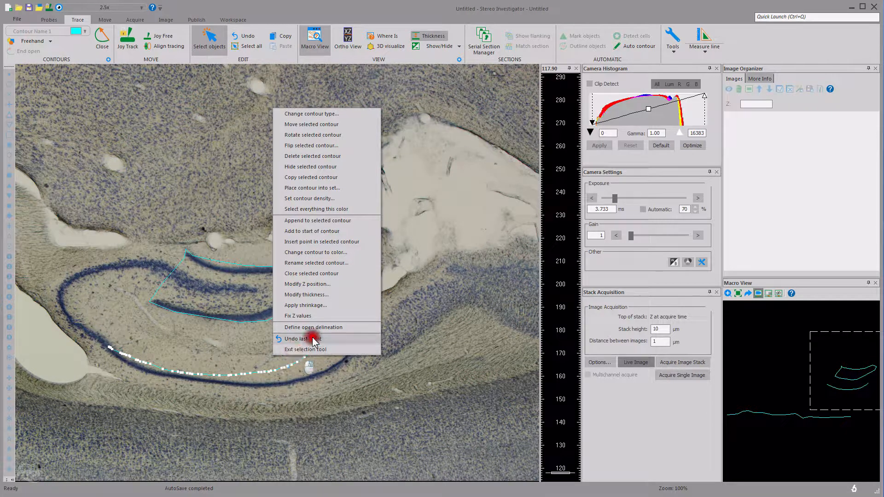
mouse_move(324, 135)
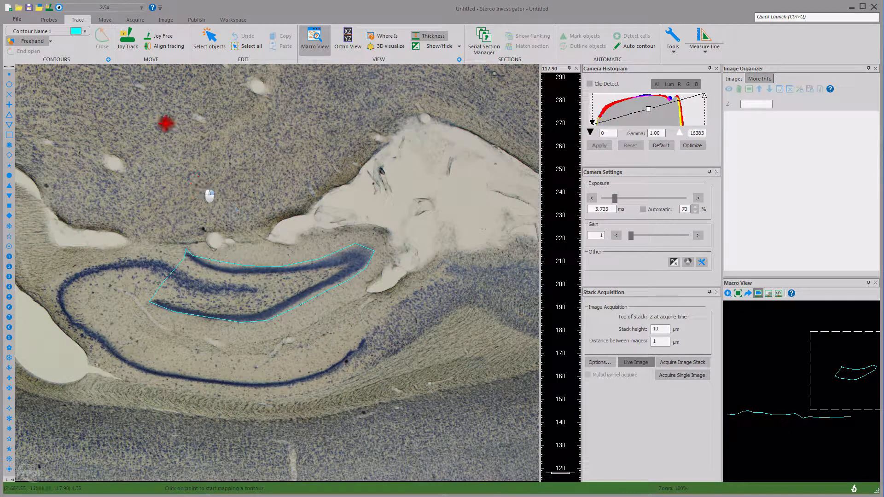
left_click(105, 20)
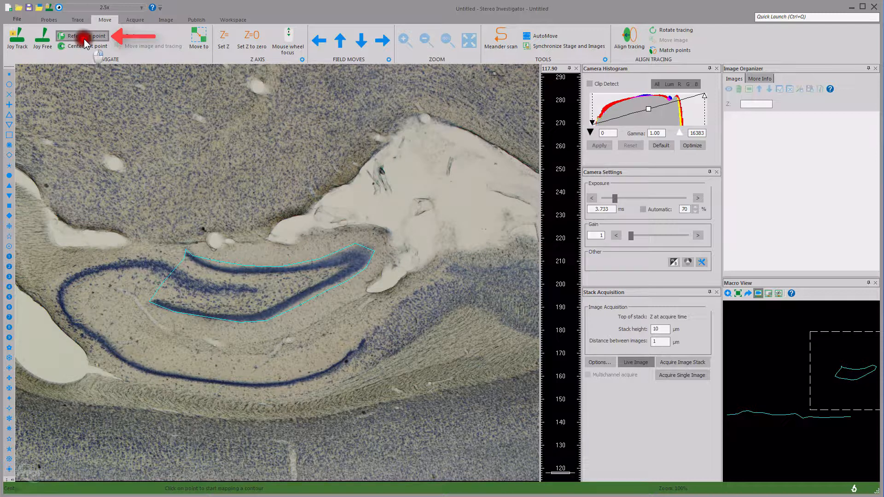
Mark a reference point and save the tracing as 'my data file'.
left_click(82, 35)
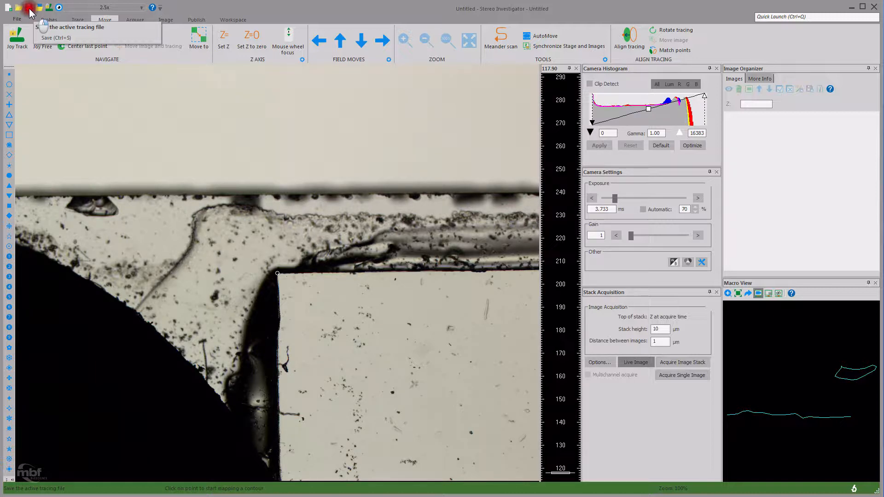
left_click(55, 37)
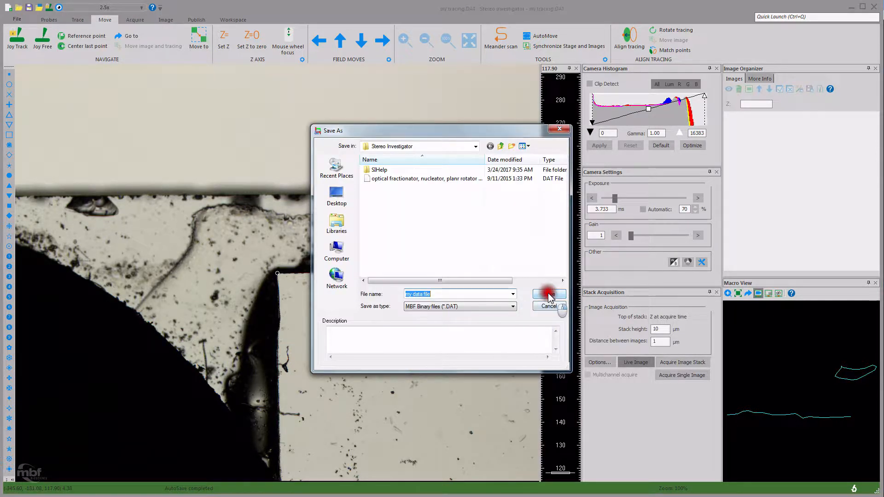
left_click(548, 293)
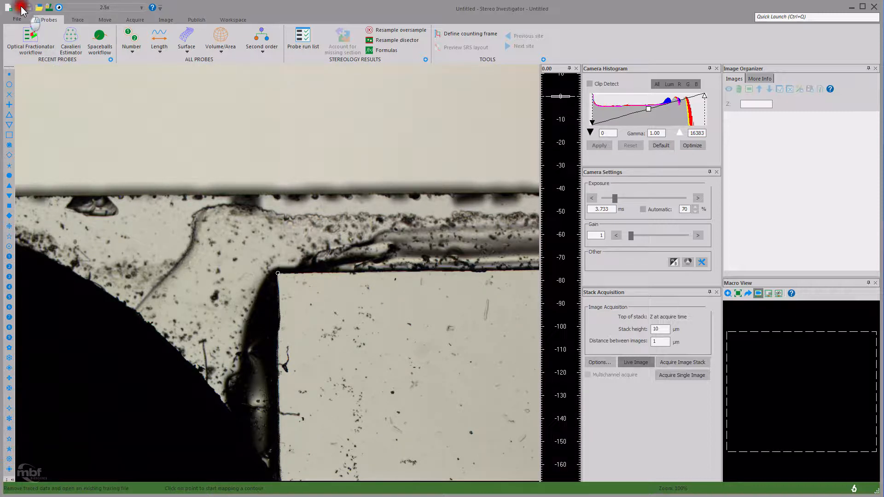
Open 'my data file.DAT' and move the stage to the traced hippocampus region.
left_click(16, 20)
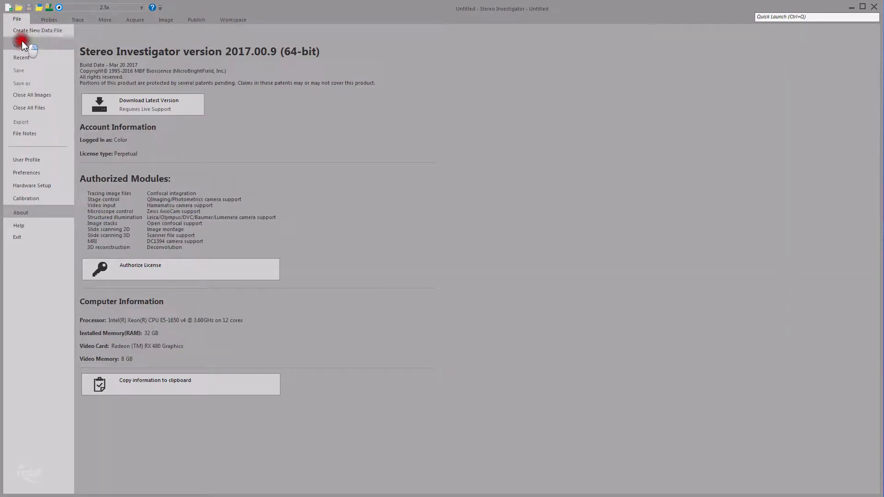
left_click(20, 44)
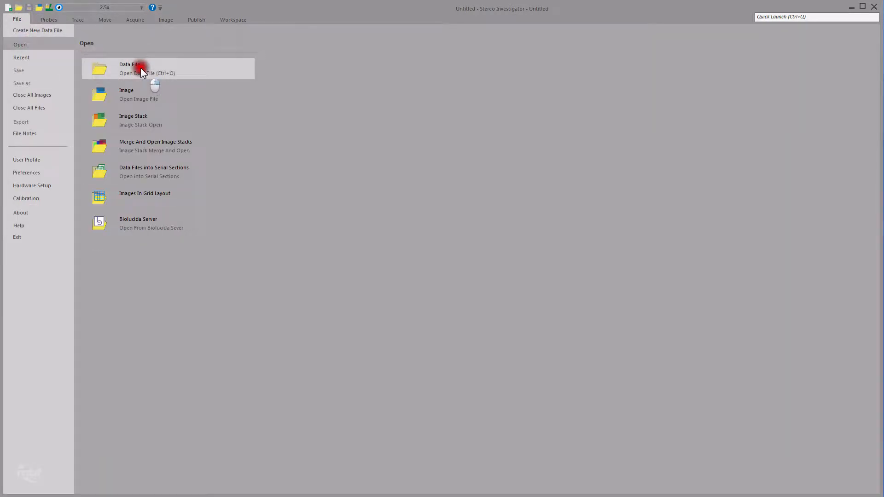
left_click(135, 67)
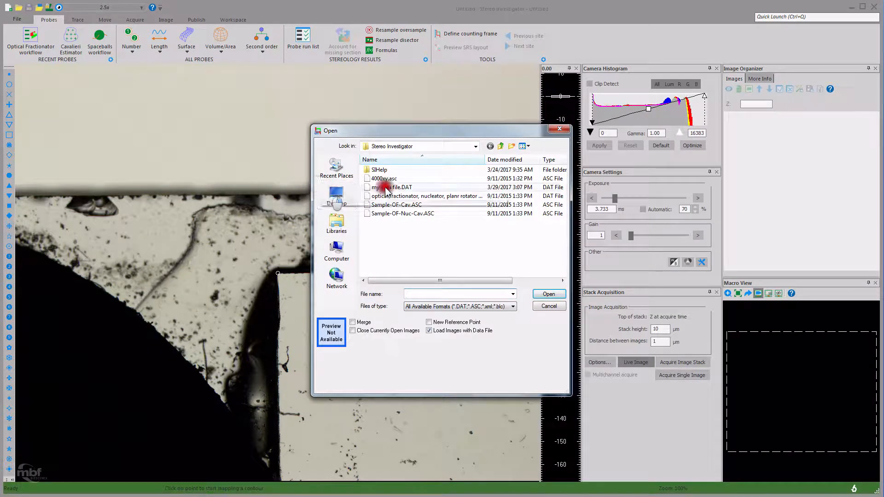
double_click(391, 187)
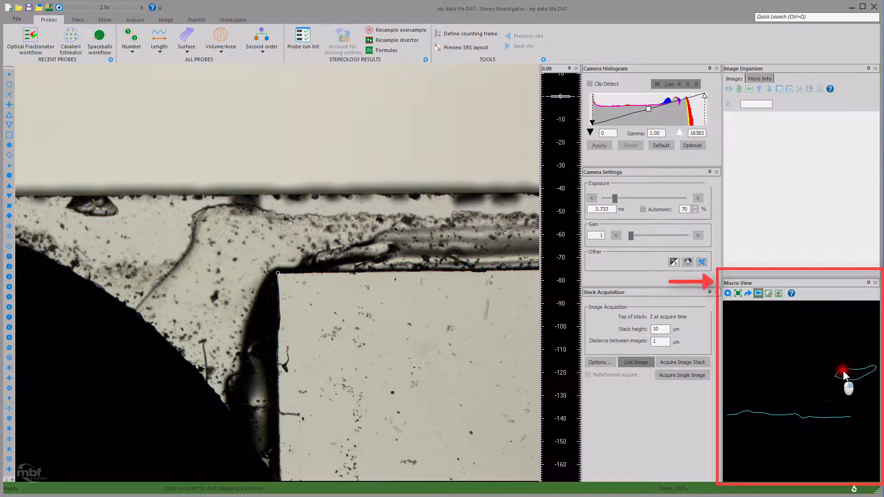
right_click(840, 375)
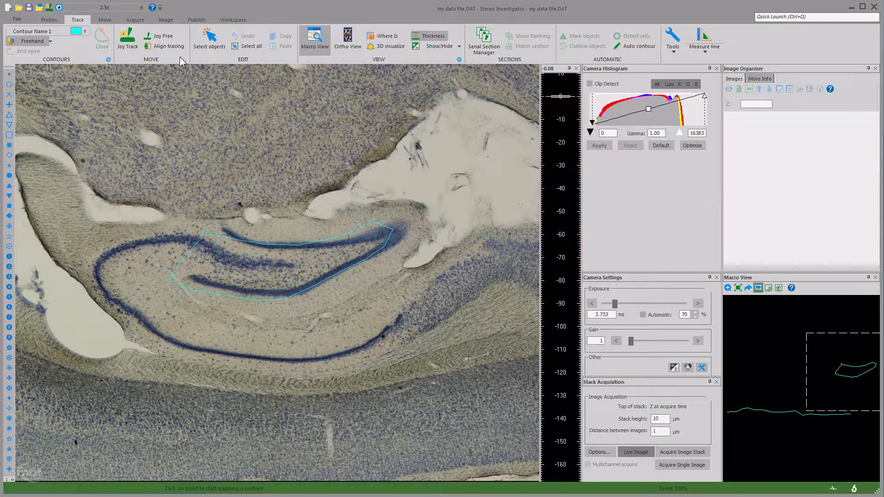
mouse_move(164, 36)
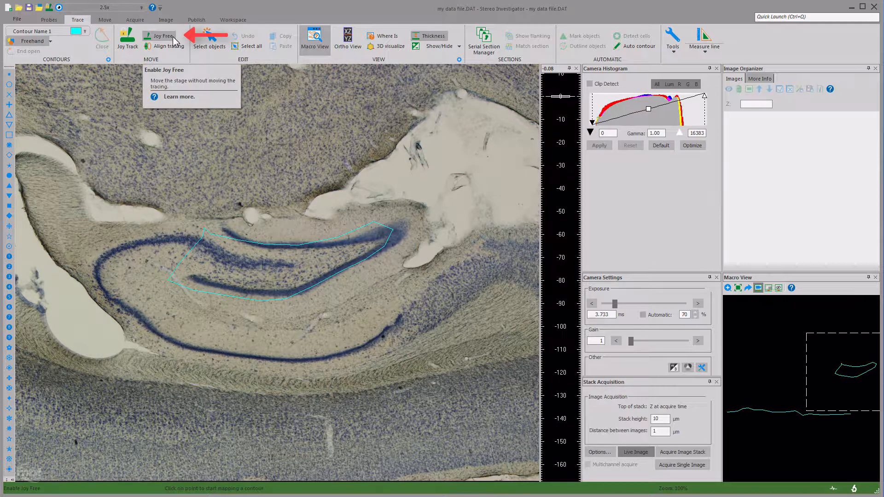
Move the stage with Joy Free, then Align tracing a contour point onto the dentate band.
left_click(163, 36)
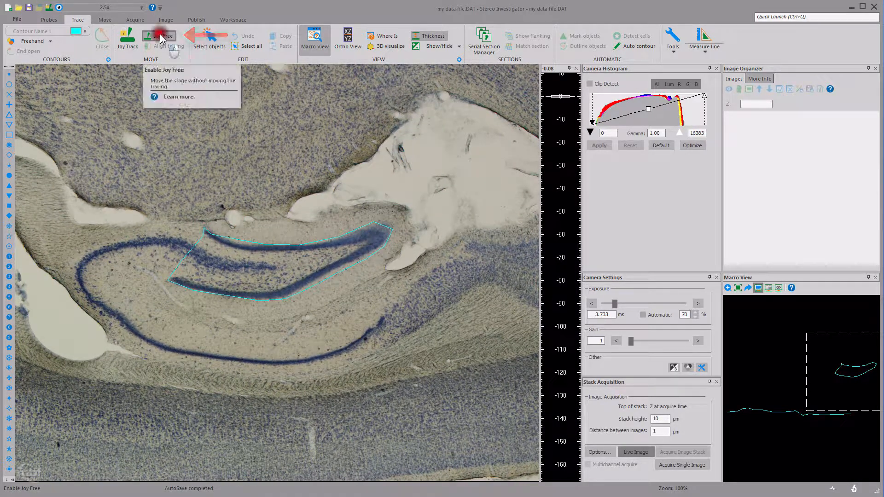
left_click(160, 36)
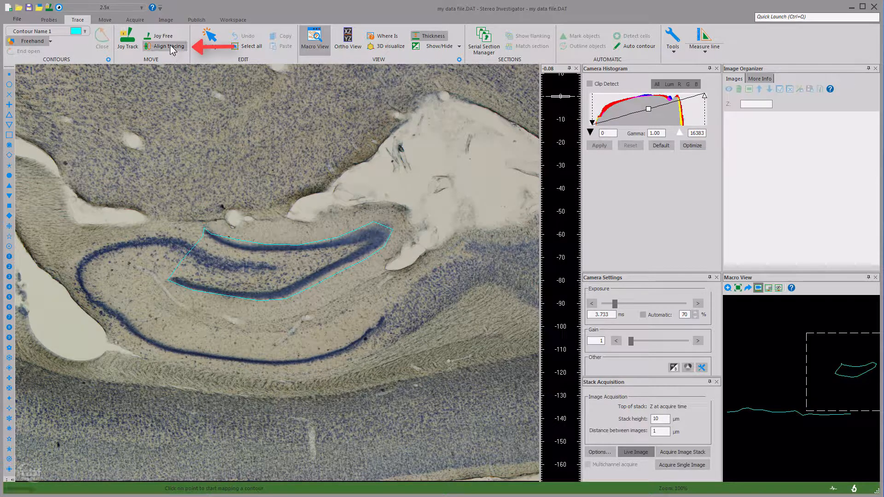
left_click(168, 46)
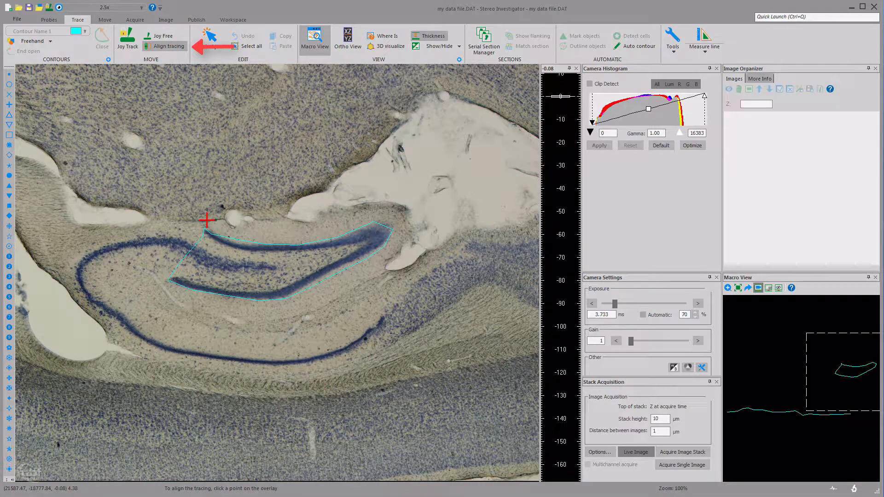
left_click(207, 219)
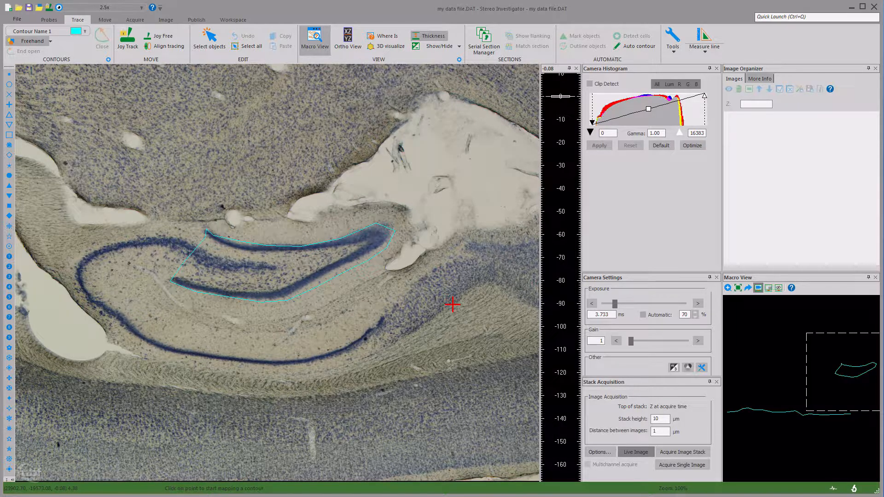
left_click(815, 17)
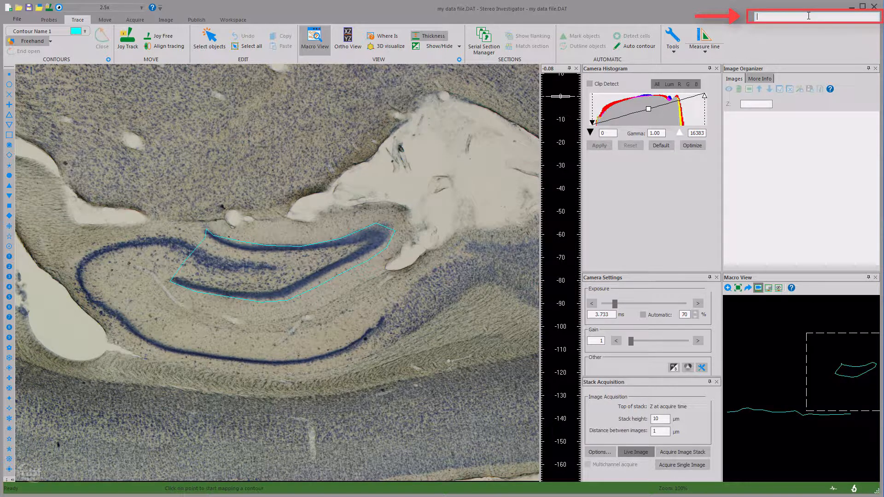
Run Align tracing from Quick Launch using the contour tip as the alignment point.
type("align")
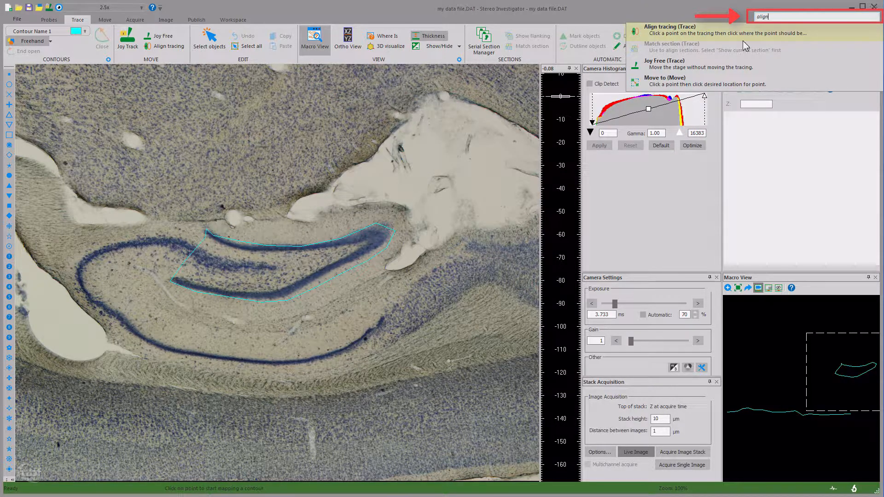
mouse_move(731, 64)
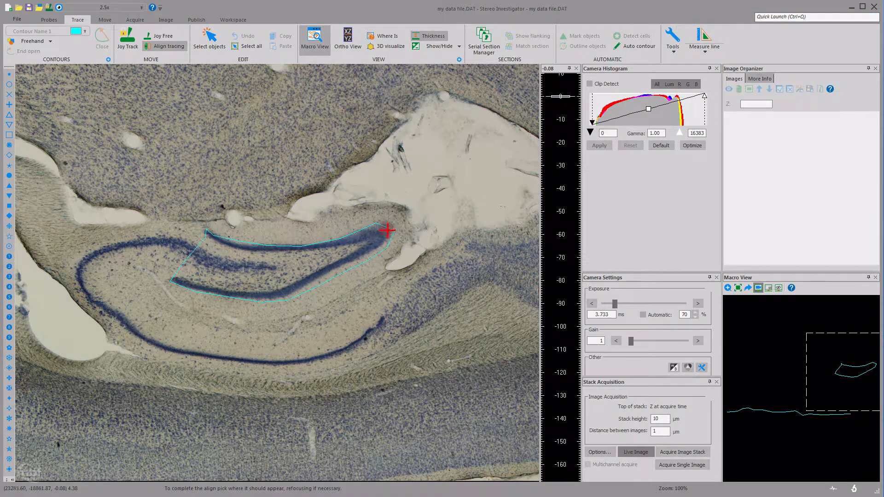
left_click(387, 230)
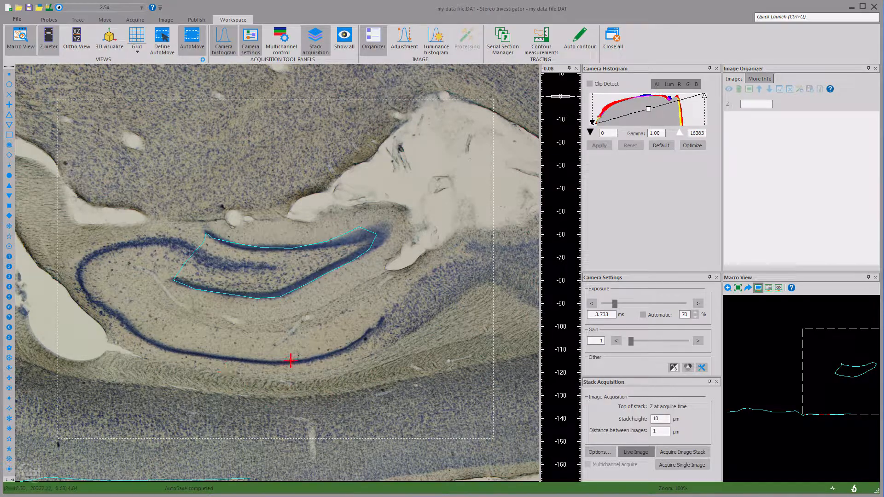
Place contour points along the pale cavity beside the hippocampus.
left_click(187, 353)
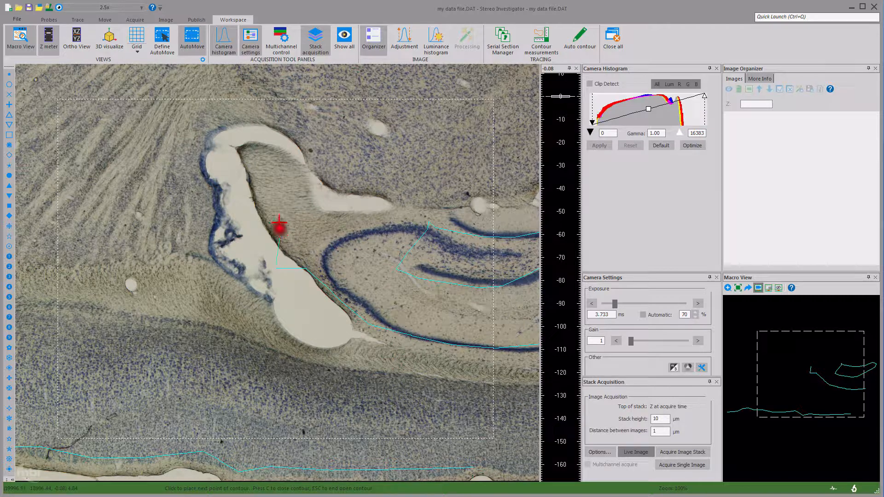
left_click(270, 126)
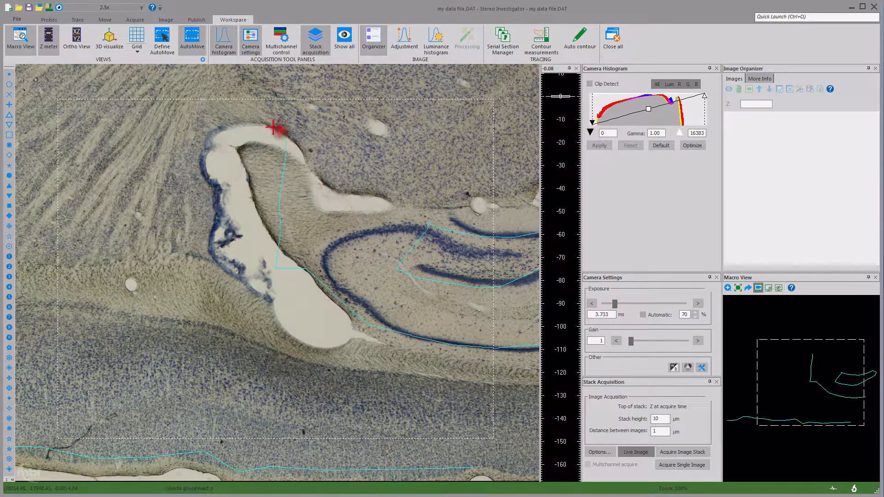
left_click(216, 92)
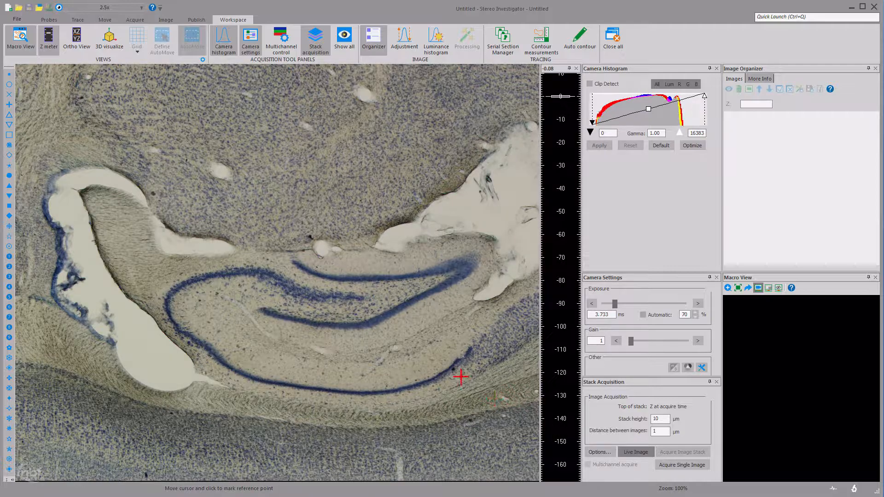
In Hardware Setup > Camera, turn Fit Video in Window off and save the change.
left_click(16, 19)
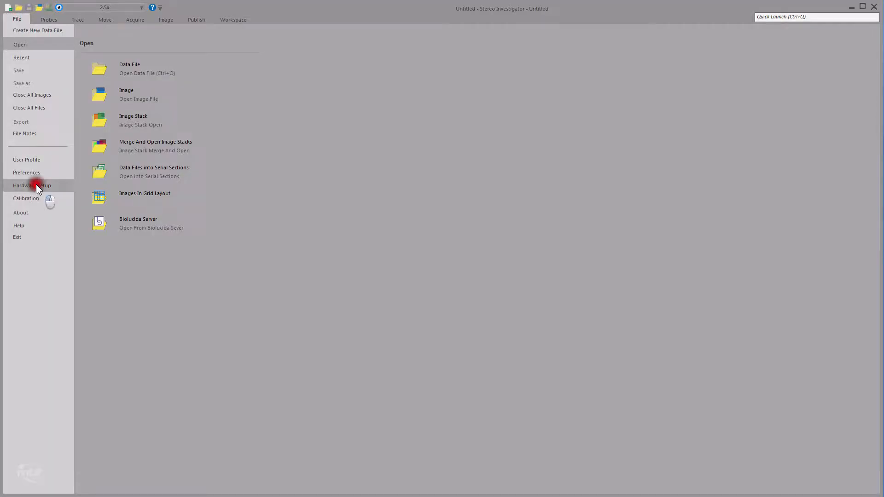
left_click(32, 185)
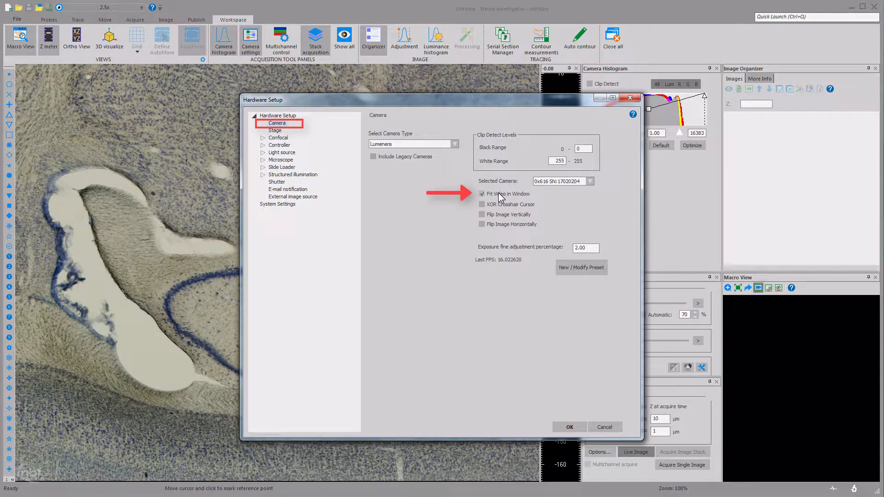
left_click(482, 193)
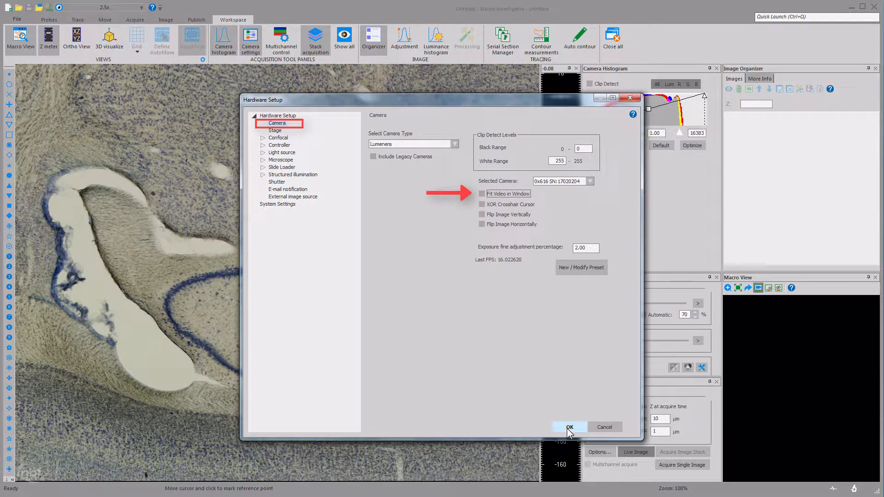
left_click(569, 426)
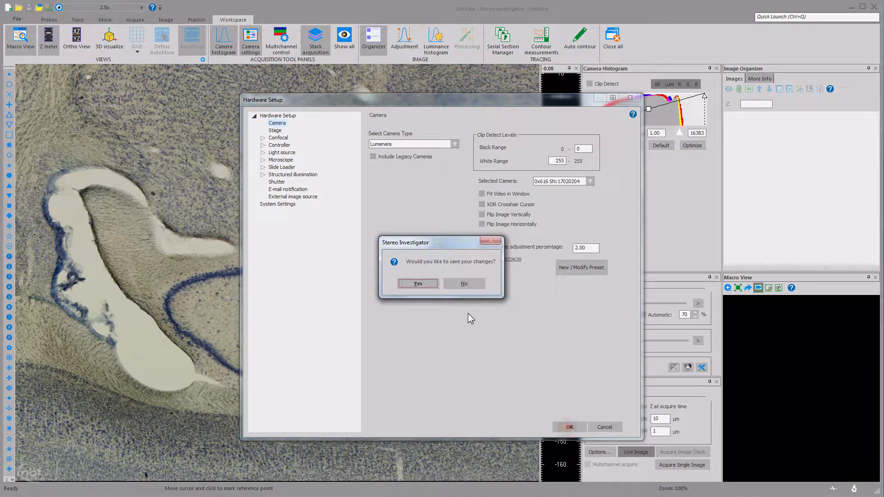
left_click(463, 283)
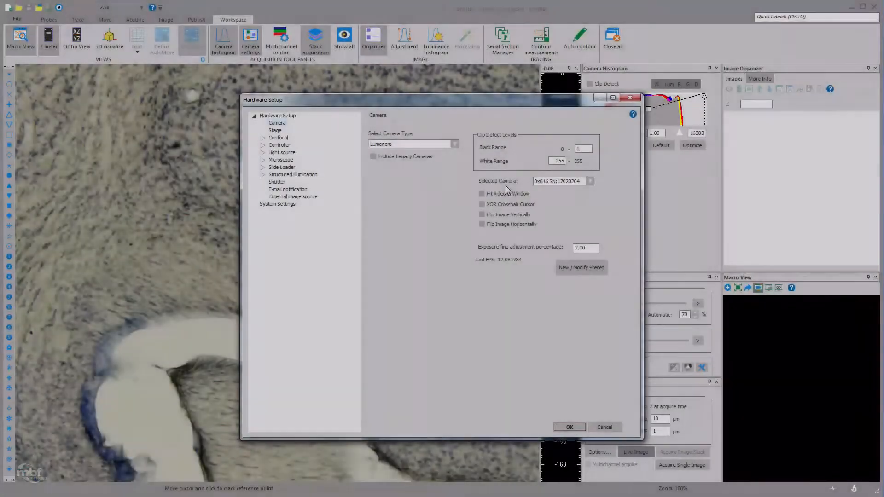
Turn Fit Video in Window back on and save the camera setting.
left_click(482, 194)
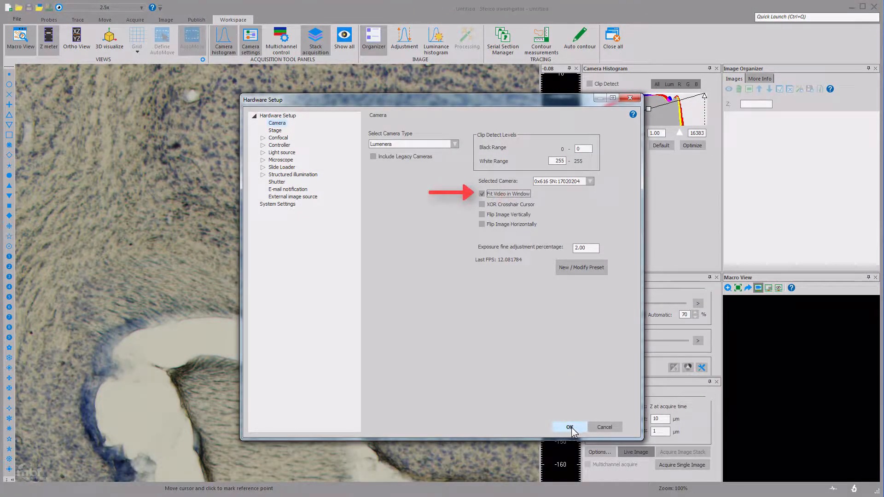
left_click(570, 426)
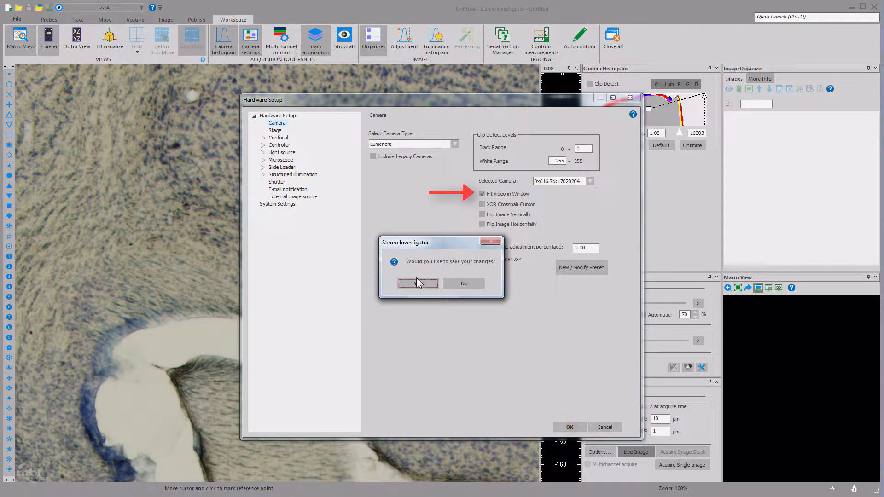
left_click(417, 283)
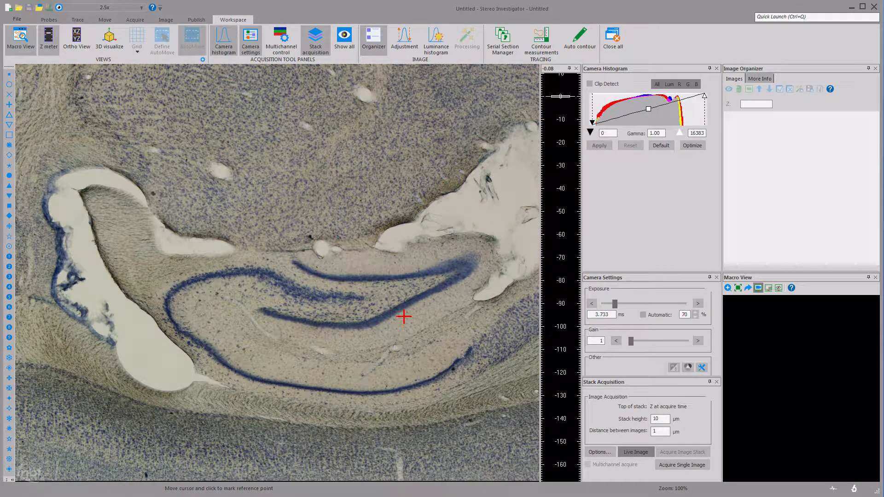
Mark the reference point on the live hippocampus image.
left_click(404, 39)
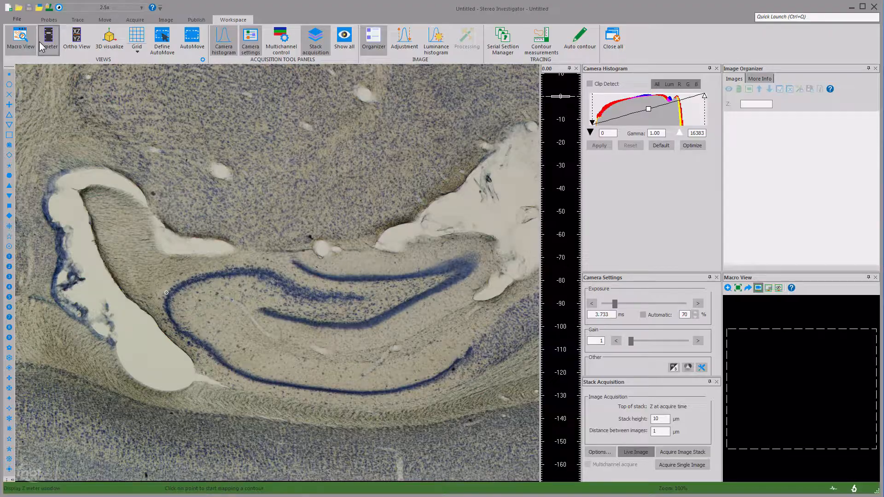
In Hardware Setup > Stage settings, enable JoyTrack Always On.
left_click(17, 18)
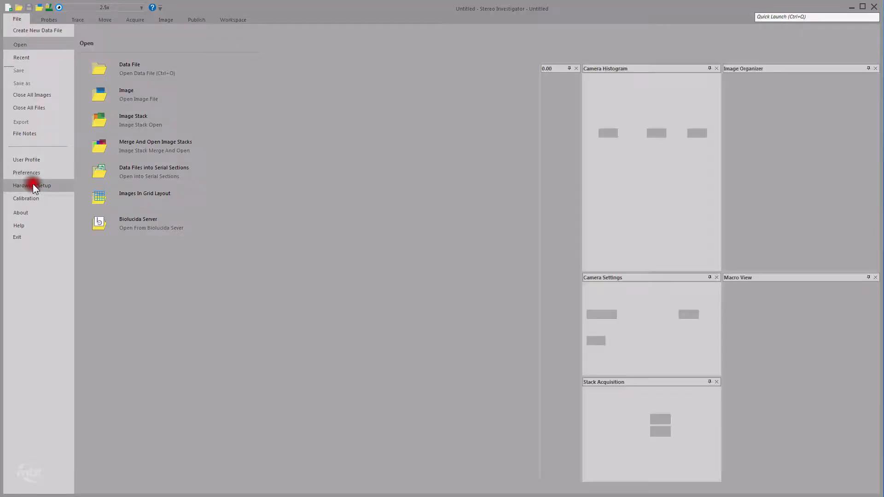
left_click(33, 185)
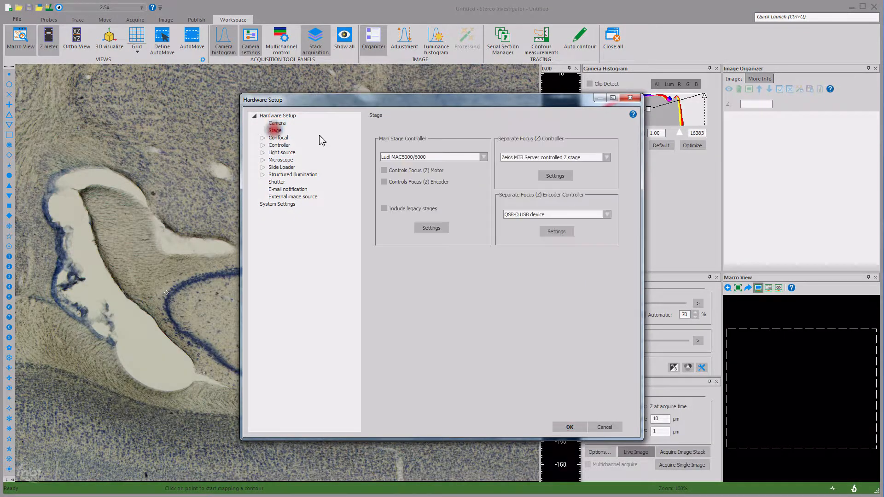
left_click(431, 228)
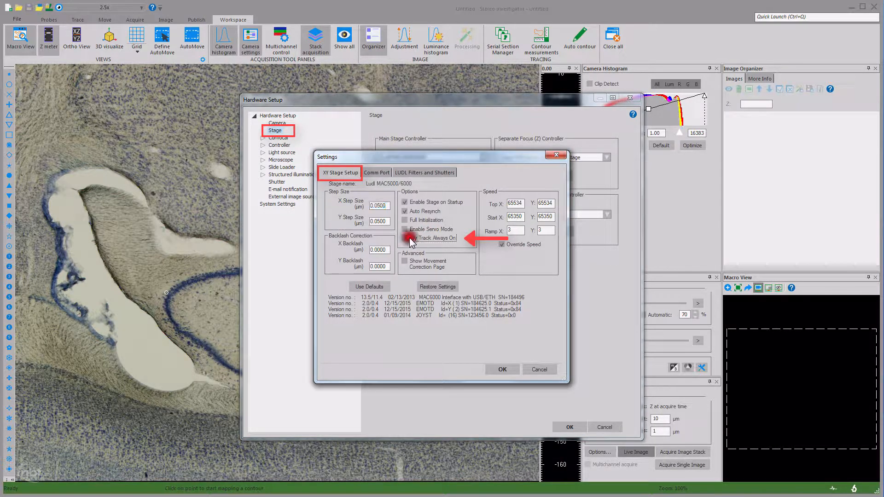
left_click(501, 369)
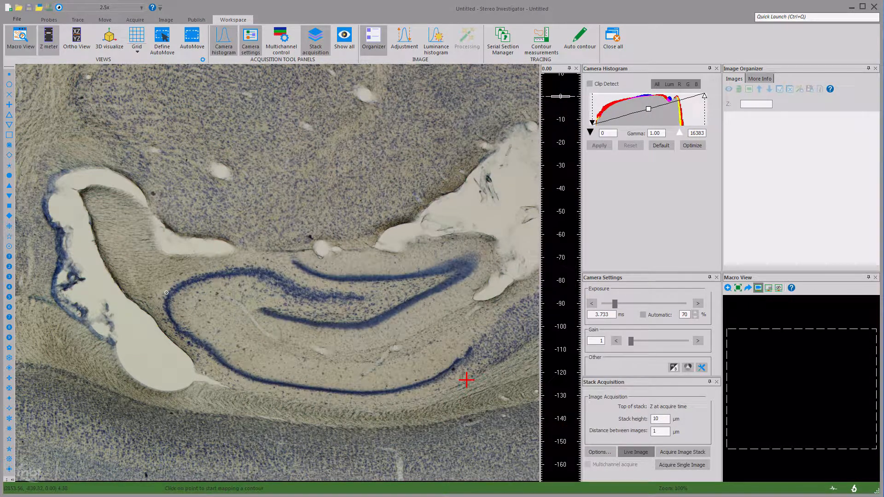
Place five contour points from above the granule layer, past the ventricle, to the section's bottom edge.
left_click(320, 262)
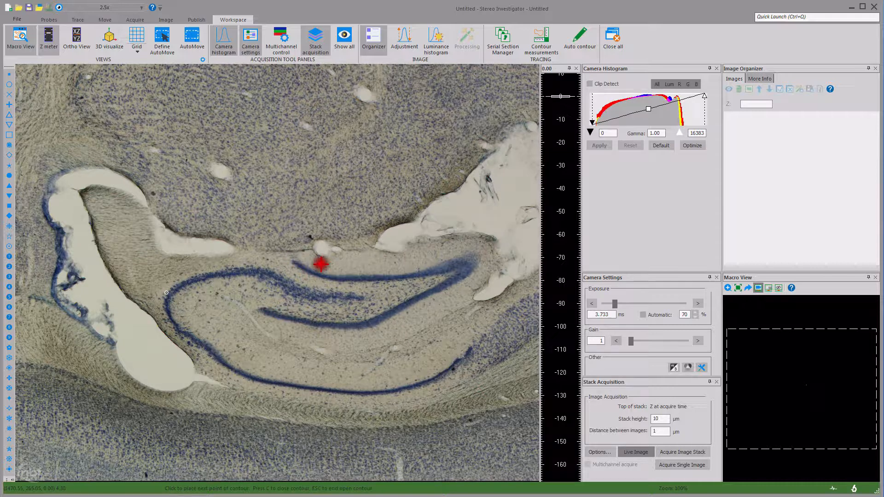
left_click(434, 273)
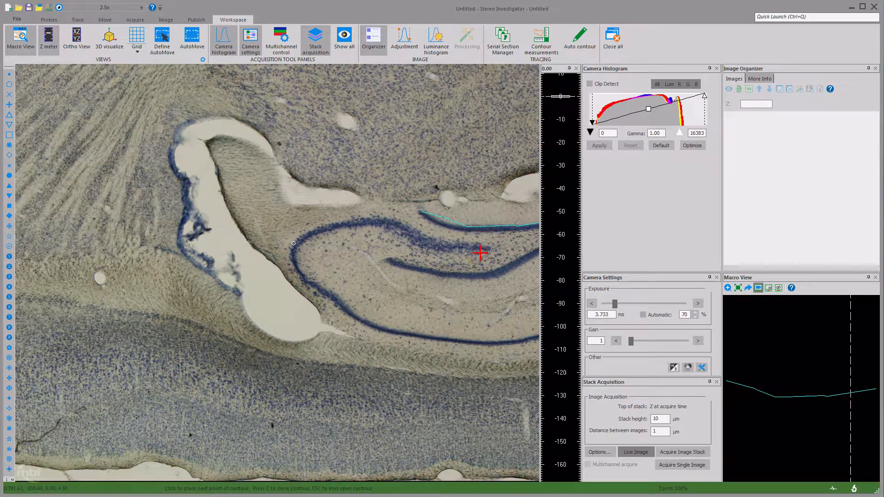
left_click(277, 276)
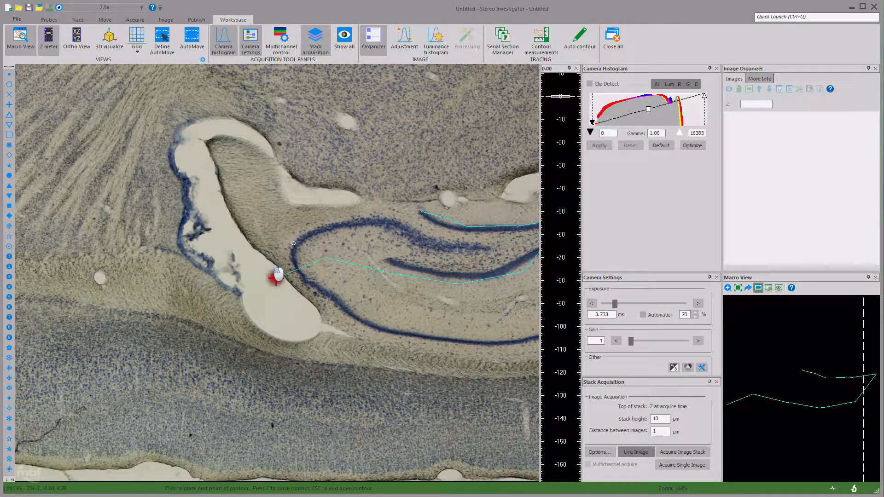
left_click(312, 347)
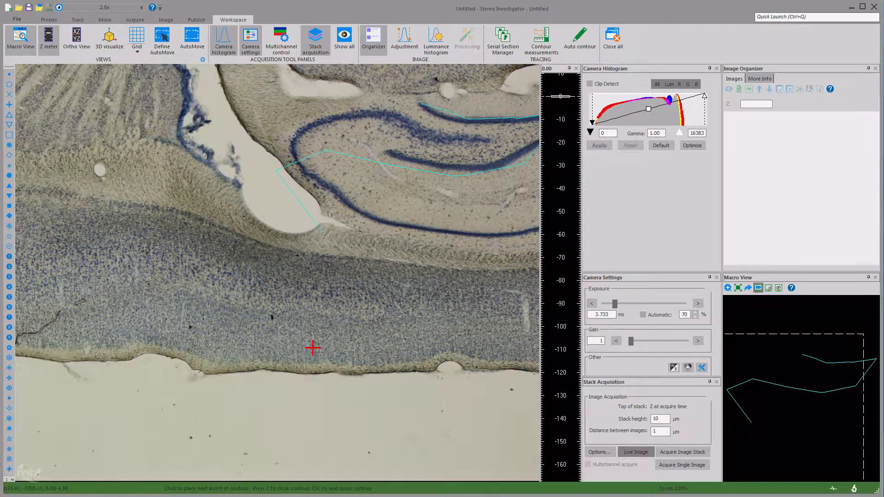
left_click(358, 373)
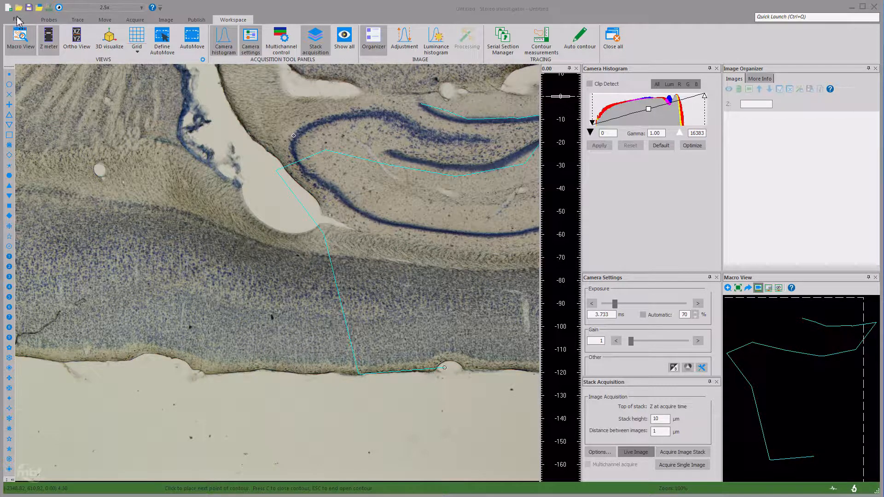
Set the interface theme to Dark Theme in Preferences and apply it.
left_click(13, 19)
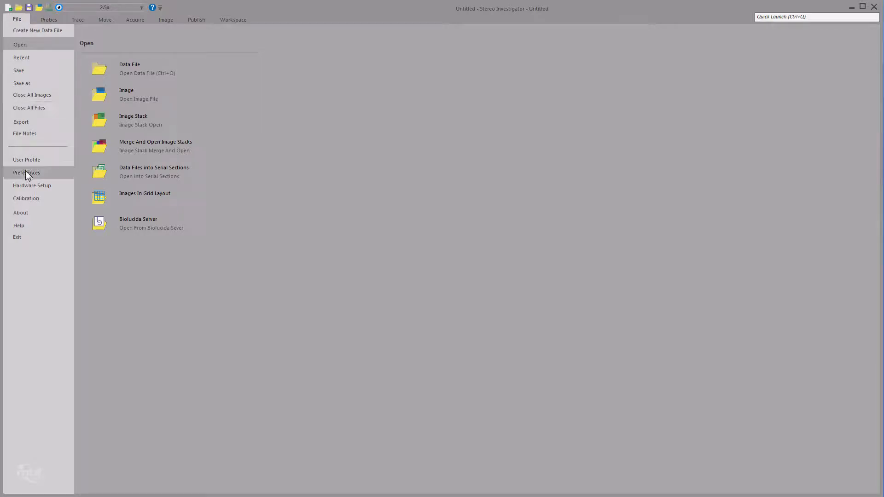
left_click(27, 173)
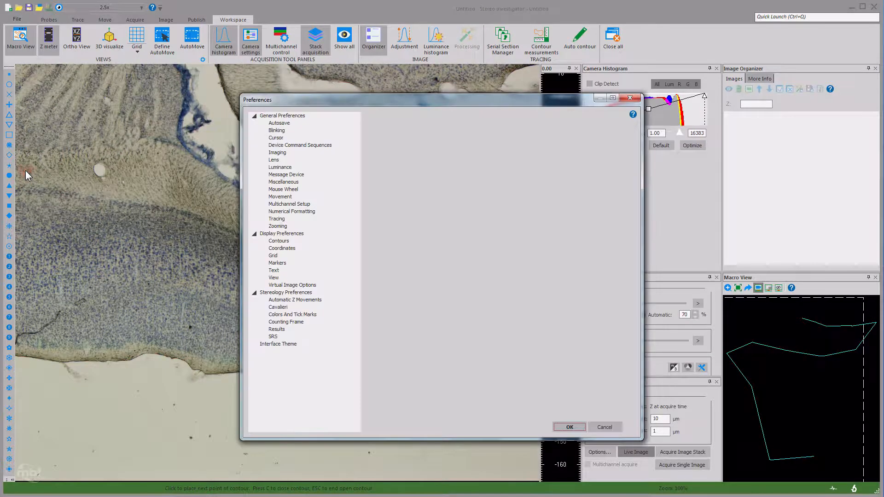
left_click(278, 344)
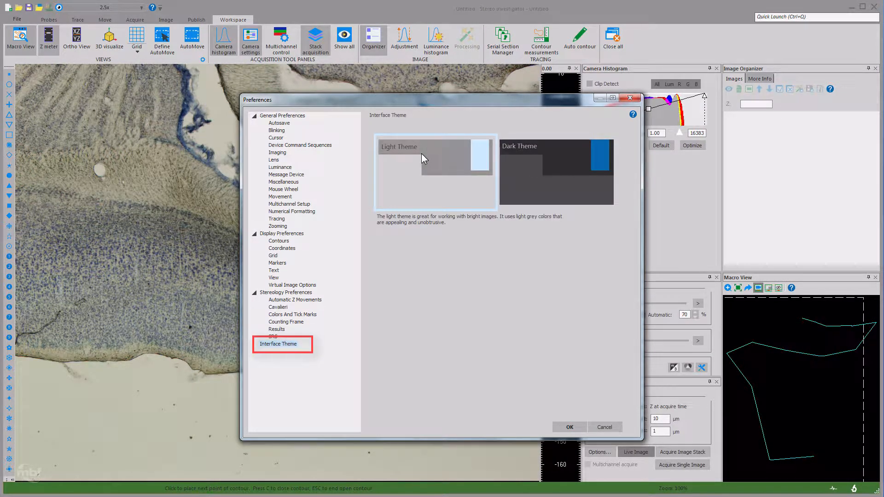
left_click(557, 173)
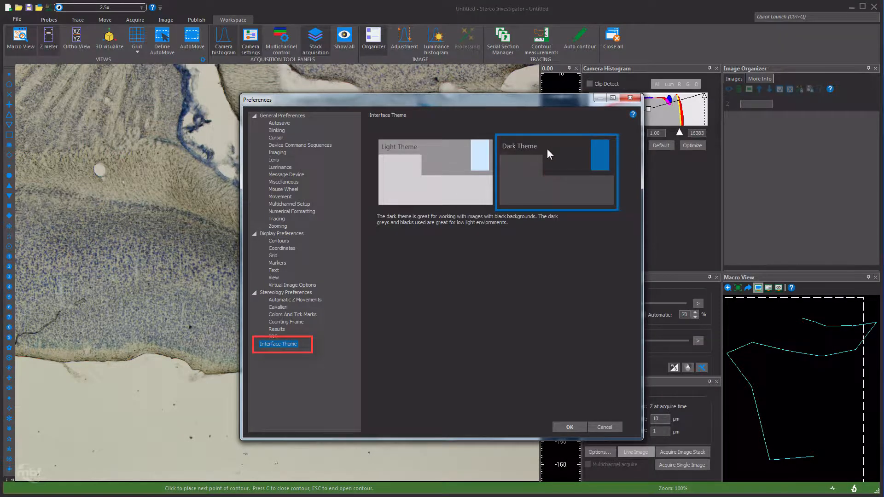
left_click(569, 427)
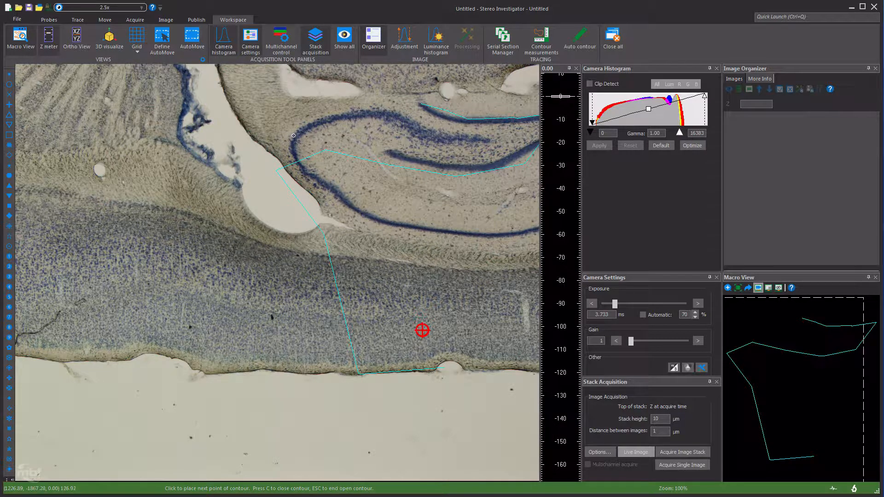
Add two thick-line points curving the trace upward toward the granule layer.
left_click(420, 285)
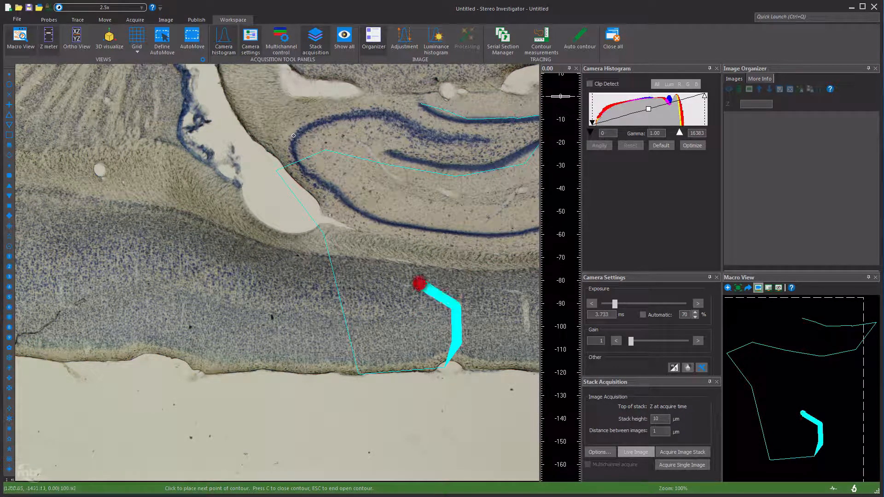
left_click(398, 225)
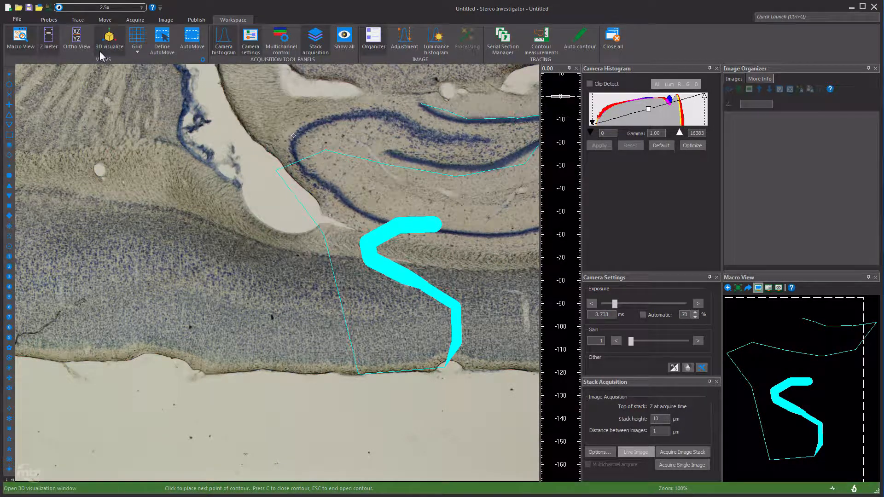
Enable 'Focus with mouse wheel' in the Mouse Wheel preferences and confirm.
left_click(17, 19)
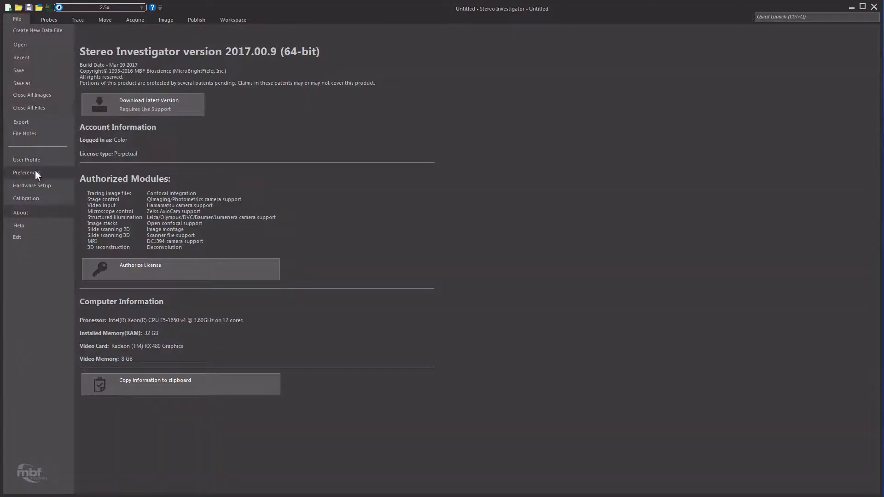
left_click(25, 172)
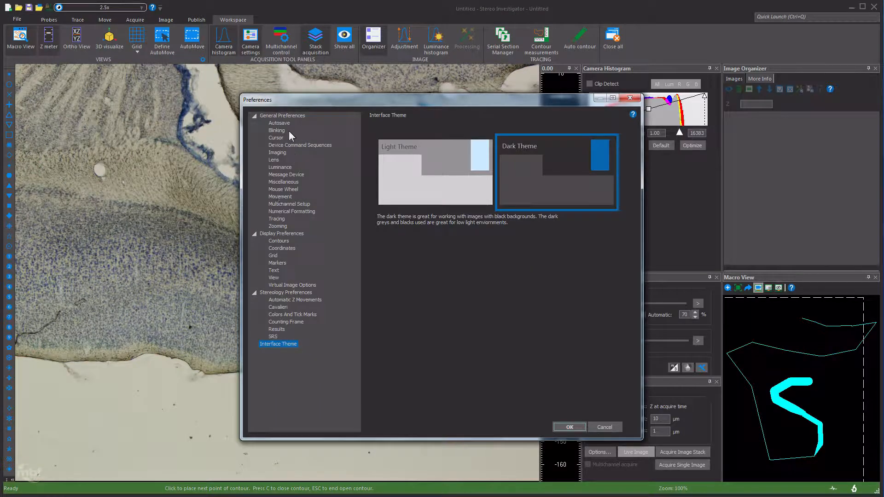
left_click(283, 189)
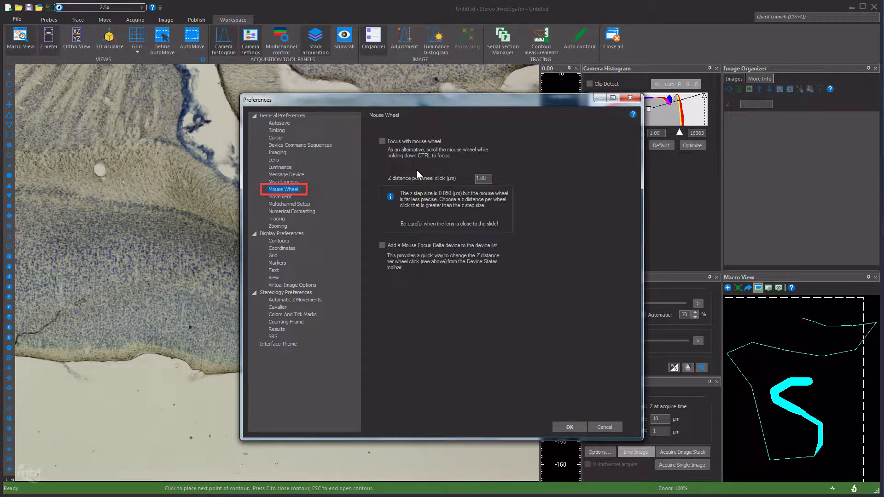
left_click(382, 142)
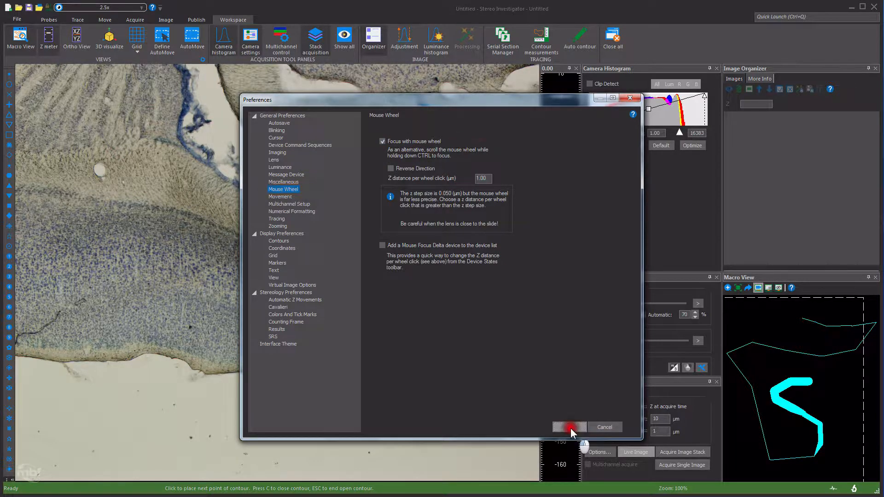
left_click(569, 427)
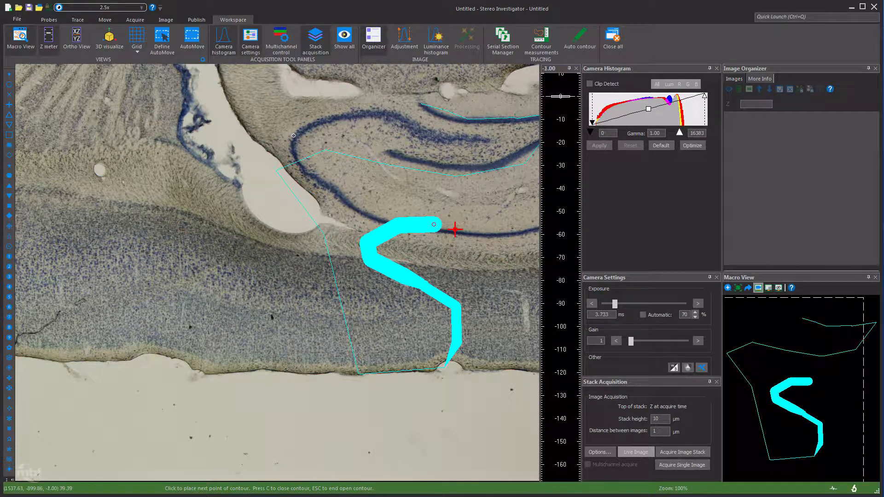